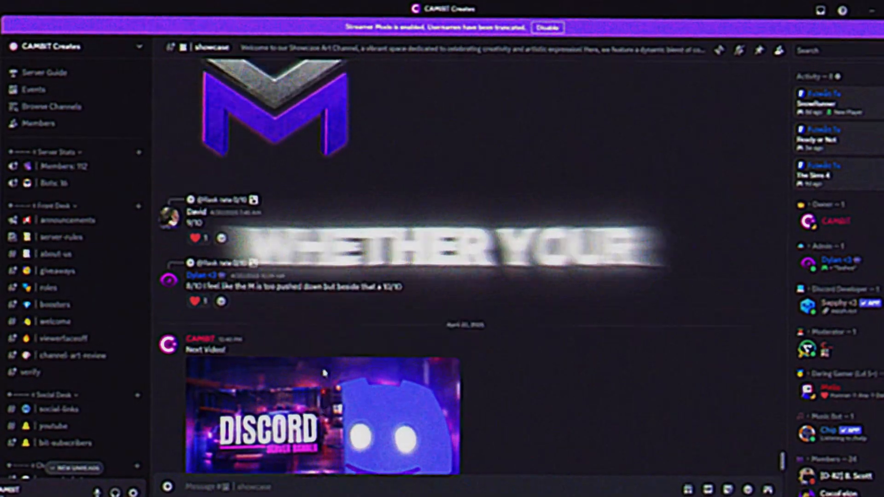
# Browse the Discord server guide and its resources and welcome sections
pyautogui.click(48, 72)
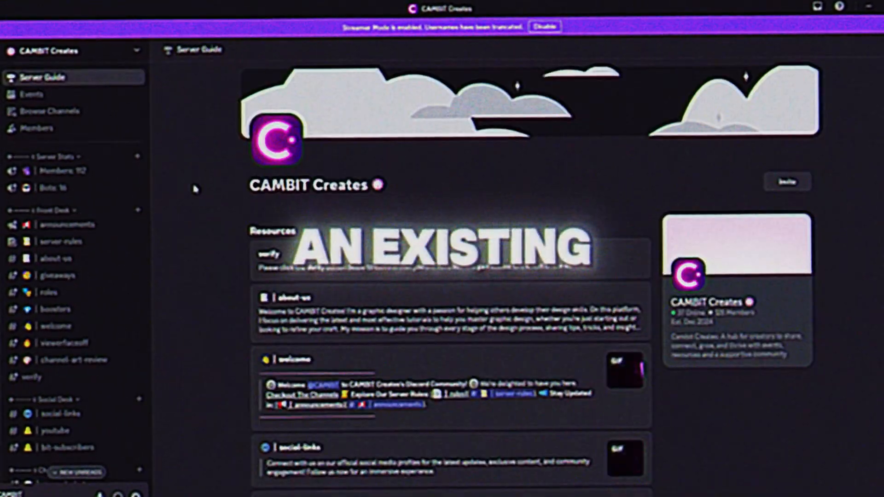
pyautogui.click(56, 236)
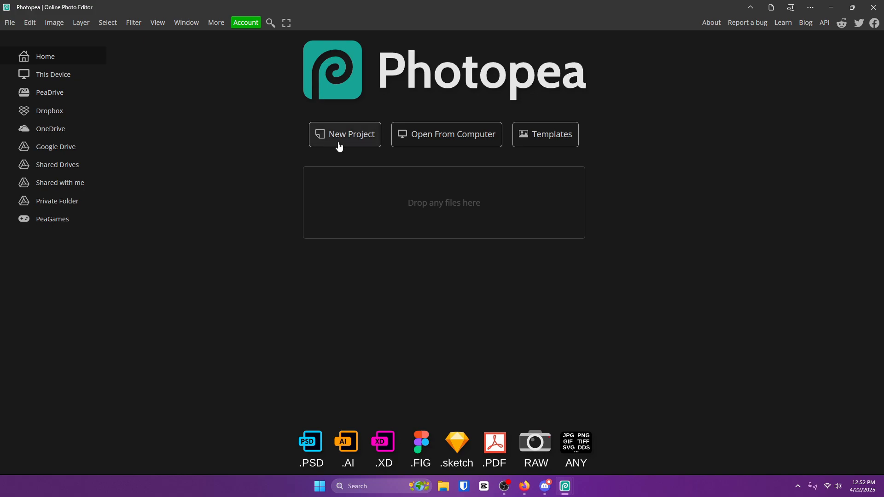
# Start a new 960 × 540 px project titled 'Discord Banner'
pyautogui.click(344, 134)
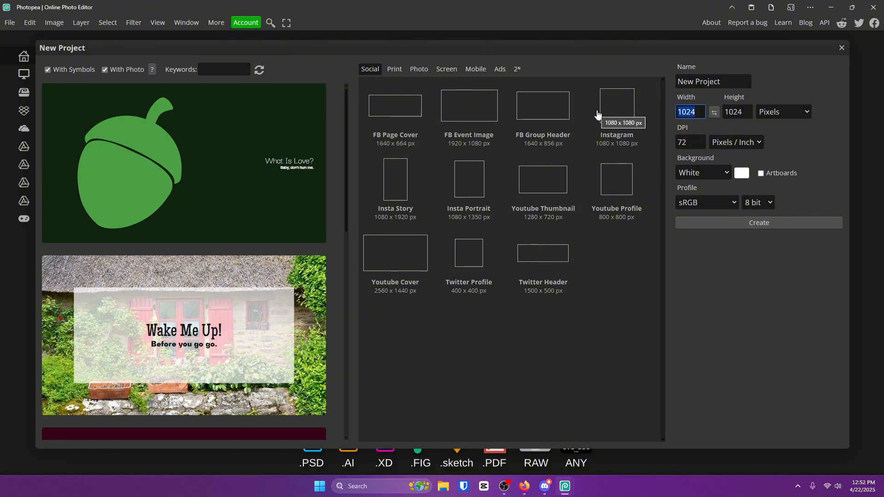
pyautogui.write('960')
pyautogui.click(737, 112)
pyautogui.write('540')
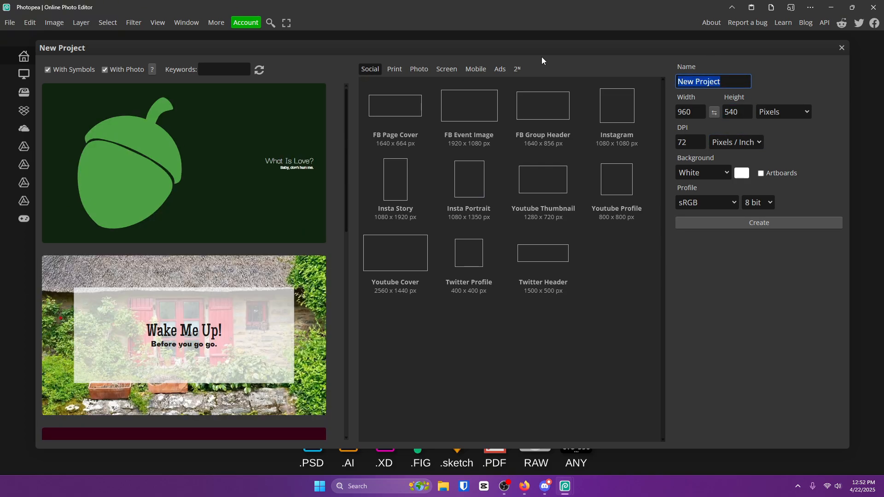
pyautogui.write('Discord Banner')
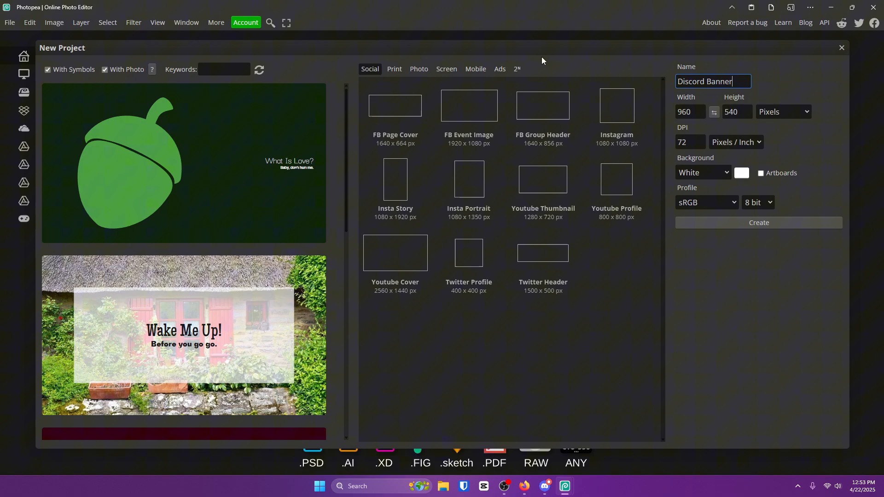
pyautogui.moveTo(807, 219)
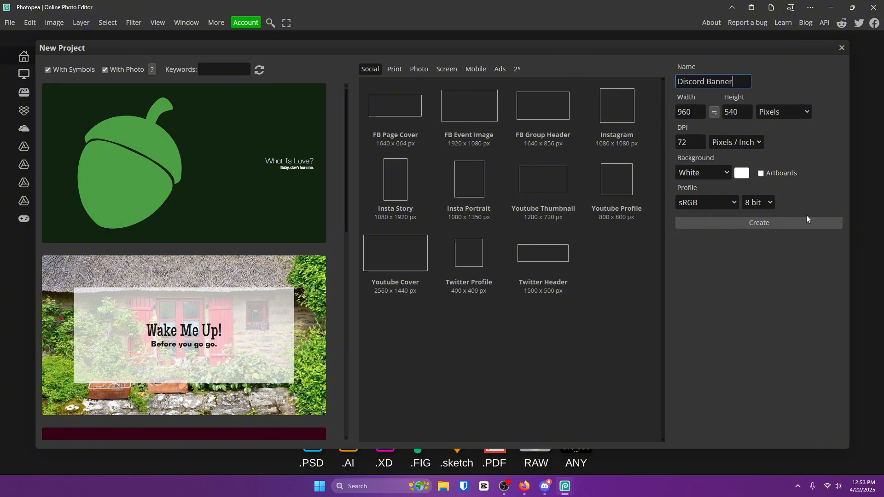
pyautogui.click(758, 222)
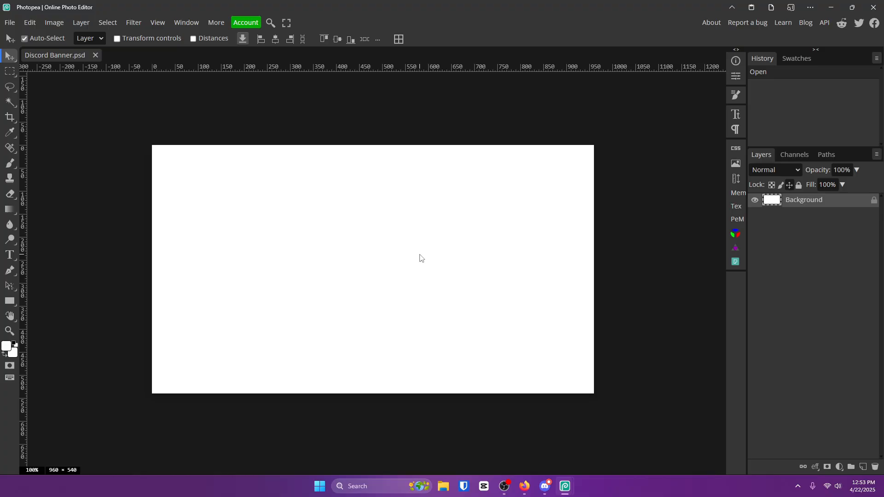
pyautogui.moveTo(420, 259)
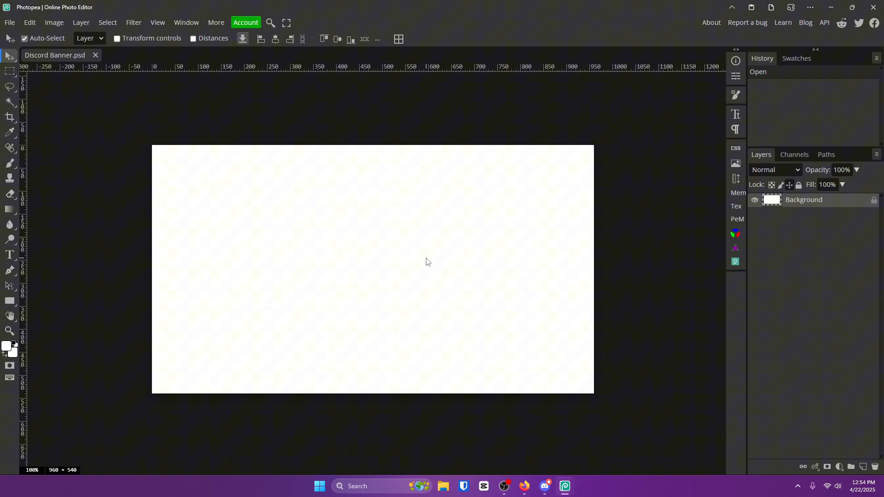
pyautogui.moveTo(736, 261)
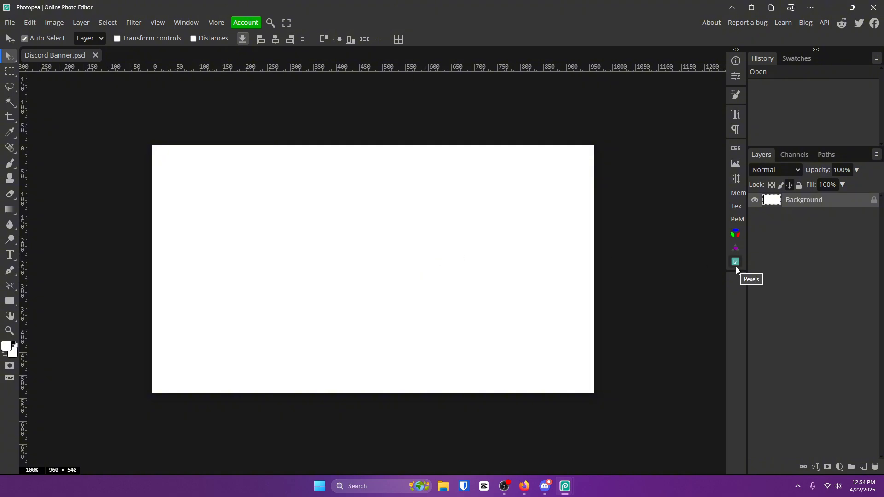
# Install the Freepik plugin from the Window > Plugins store
pyautogui.click(186, 22)
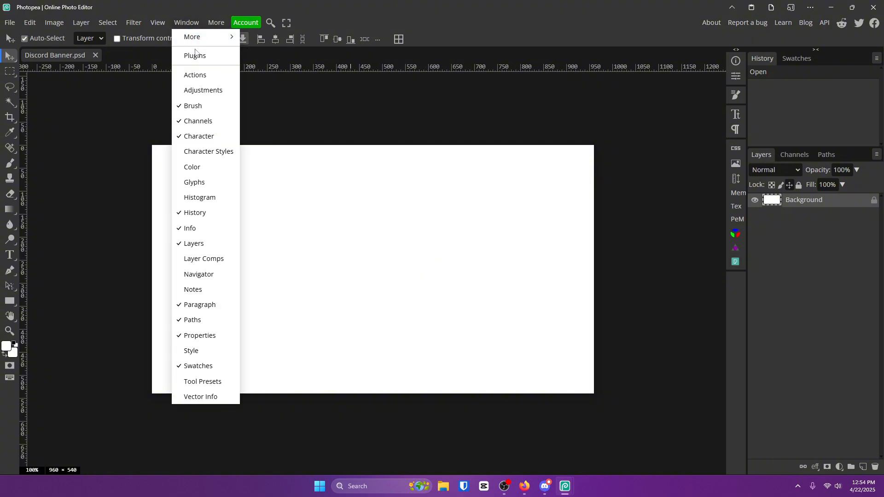
pyautogui.click(194, 56)
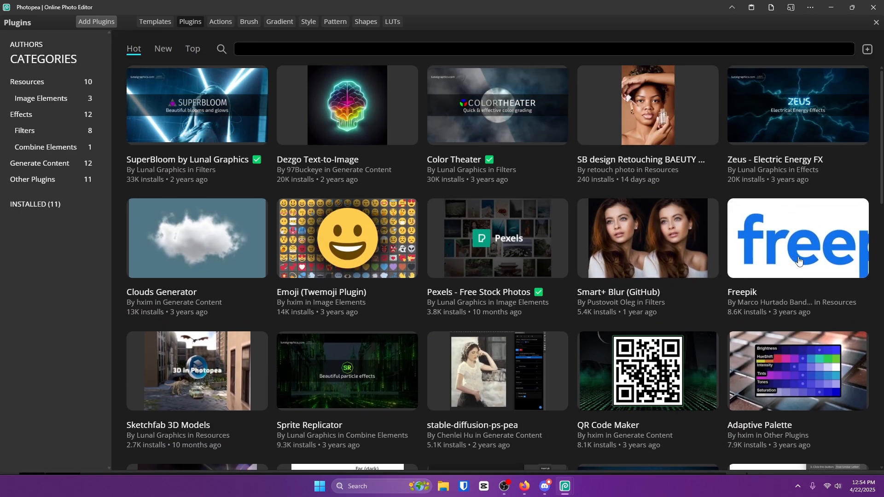
pyautogui.click(796, 237)
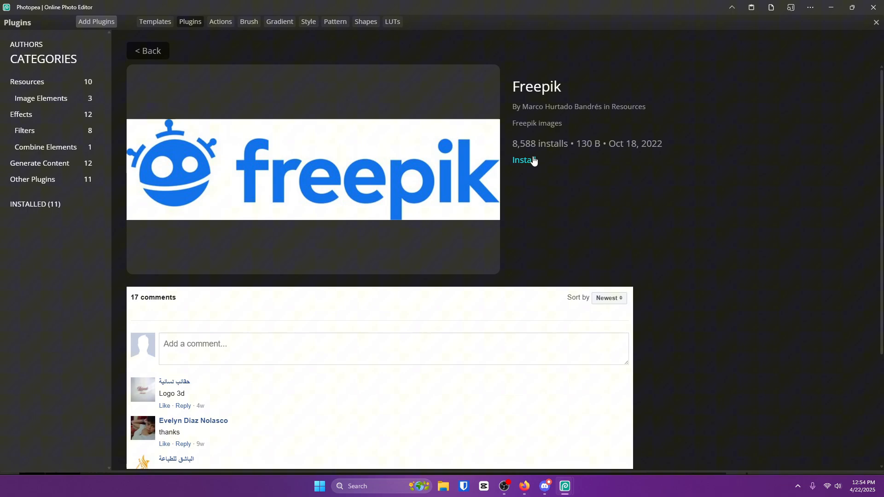
pyautogui.click(522, 161)
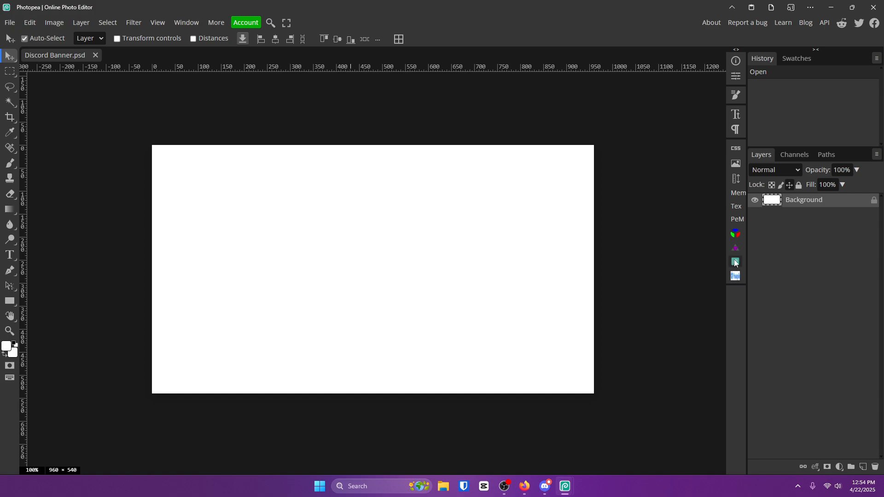
pyautogui.moveTo(735, 276)
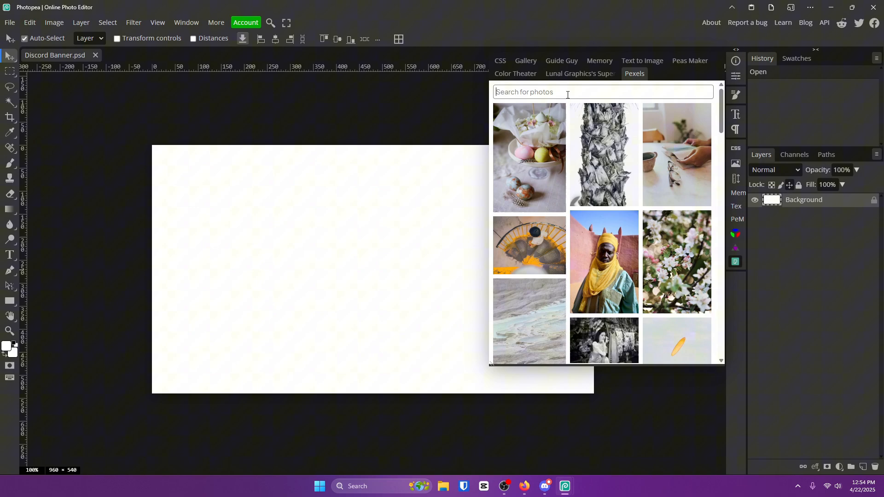
# Search Pexels for 'super car' and insert the neon supercar photo
pyautogui.write('super car')
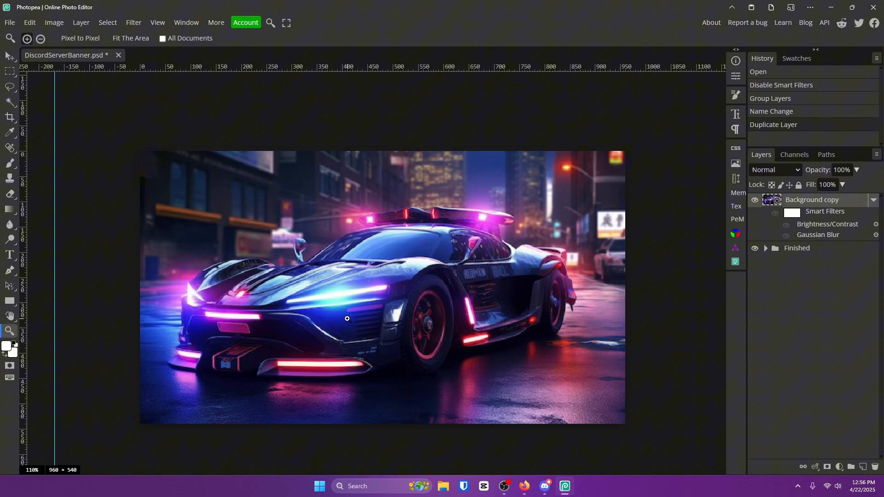
pyautogui.moveTo(451, 306)
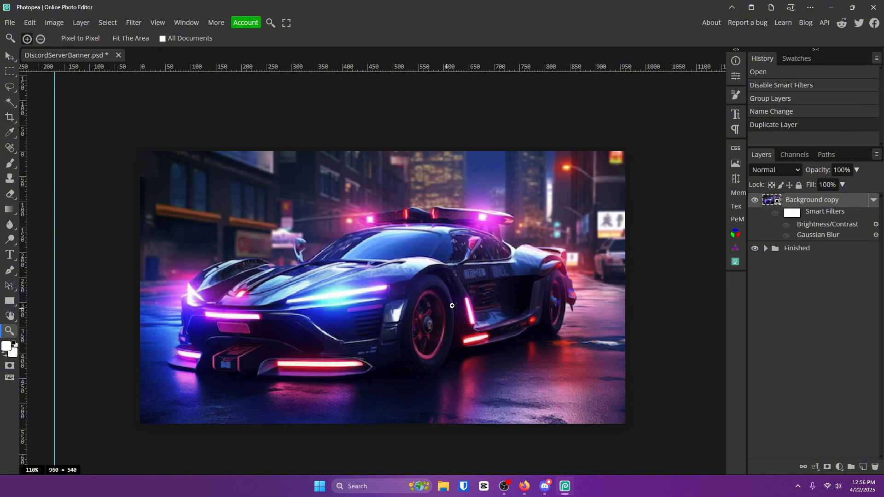
# Gaussian-blur the car photo at 2.5 px and set Brightness/Contrast brightness to -75
pyautogui.click(133, 23)
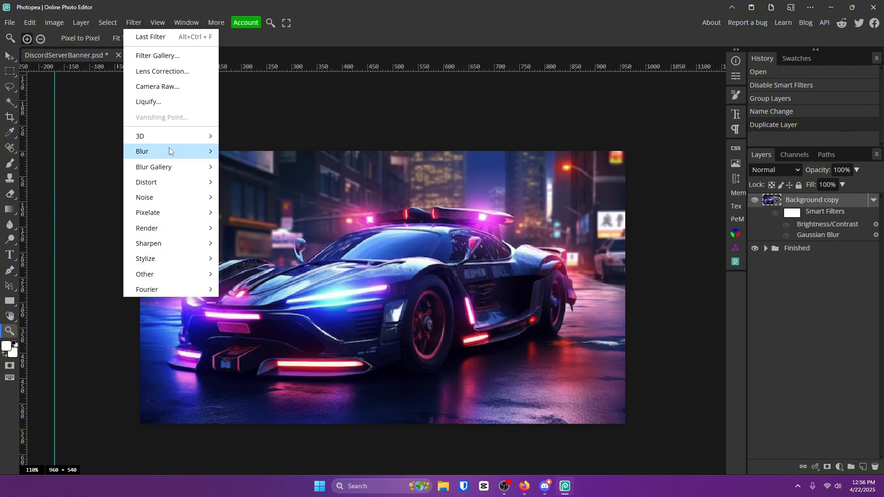
pyautogui.click(143, 151)
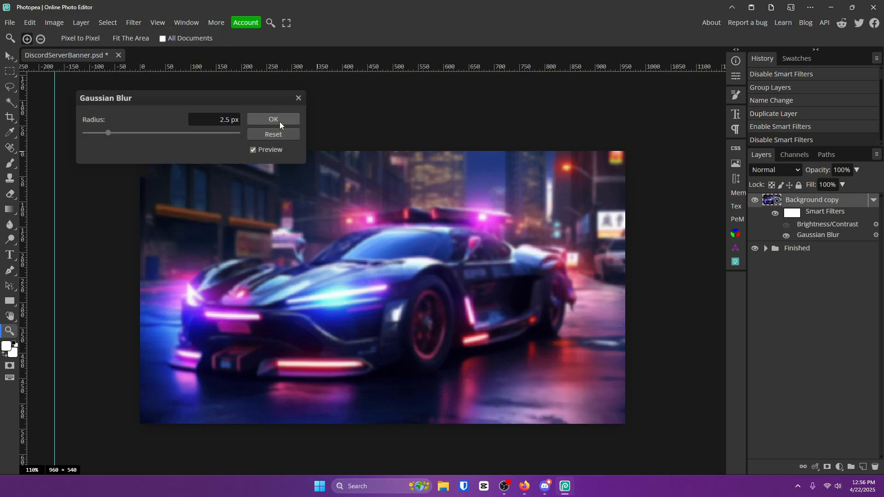
pyautogui.click(55, 23)
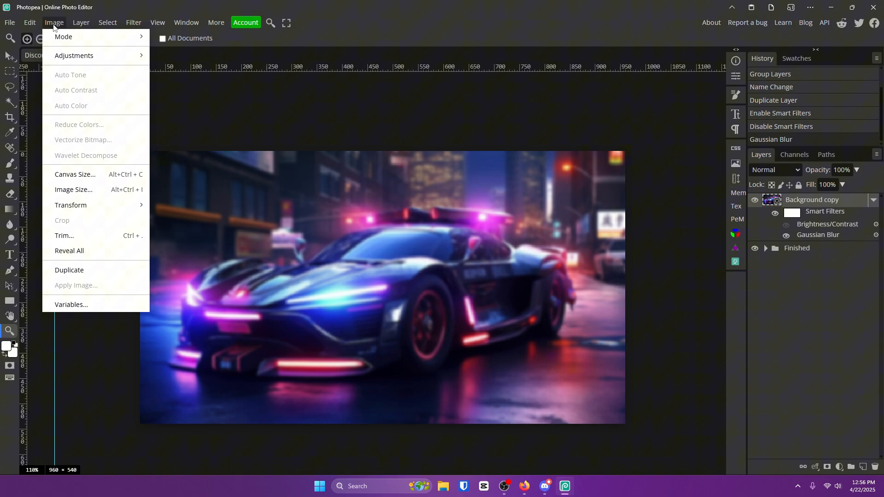
pyautogui.moveTo(74, 55)
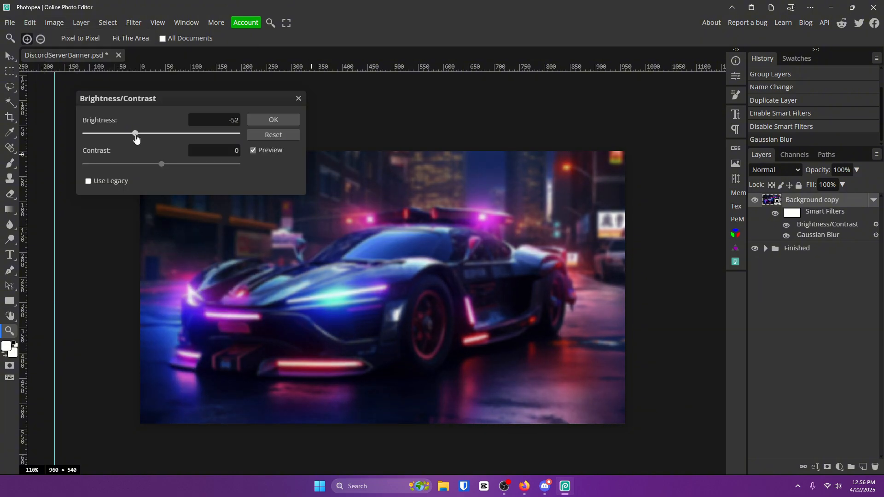
pyautogui.moveTo(135, 133); pyautogui.dragTo(123, 133)
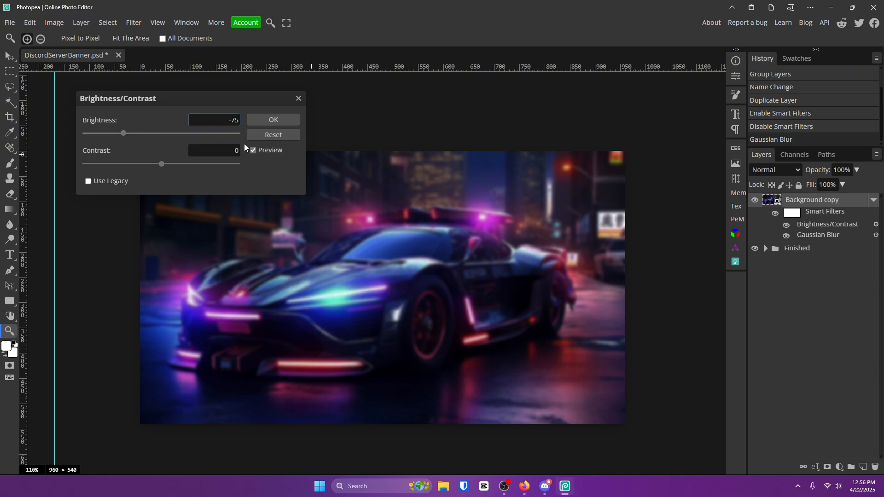
pyautogui.click(273, 120)
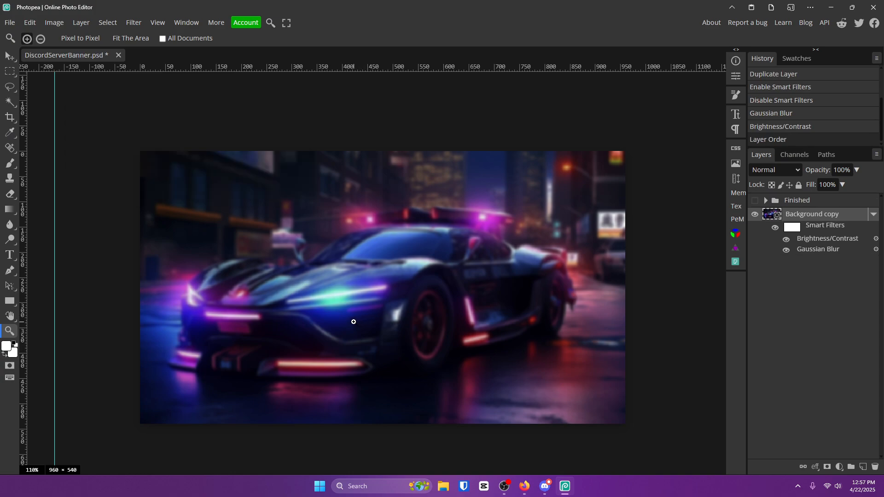
# Select the Type tool and search fonts, trying luckiest and lemon milk before Anton
pyautogui.click(10, 254)
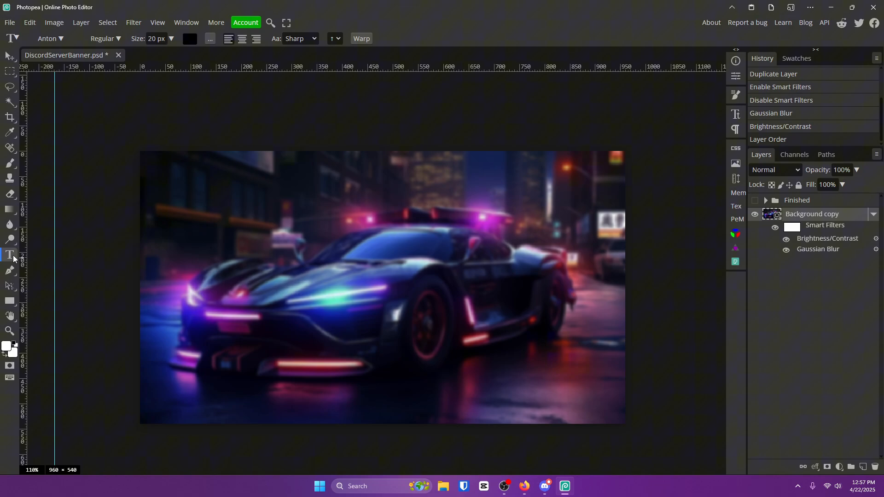
pyautogui.click(50, 39)
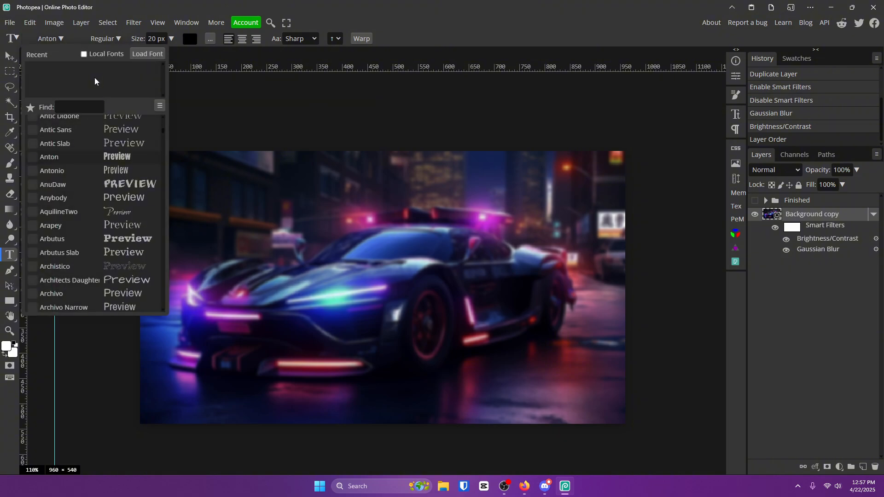
pyautogui.click(79, 107)
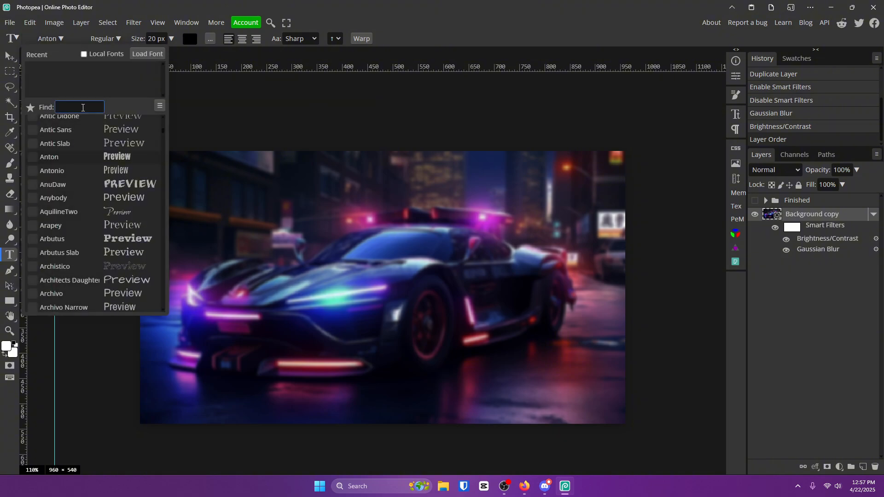
pyautogui.write('luckiest')
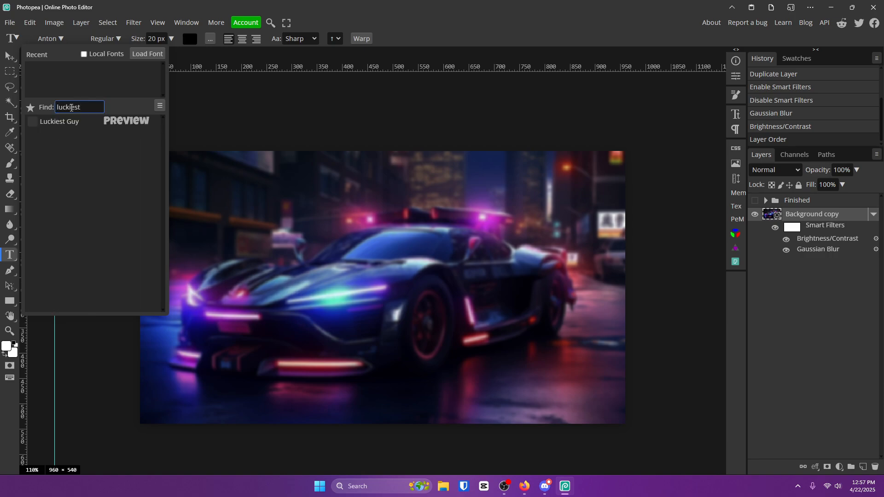
pyautogui.write('lemon milk')
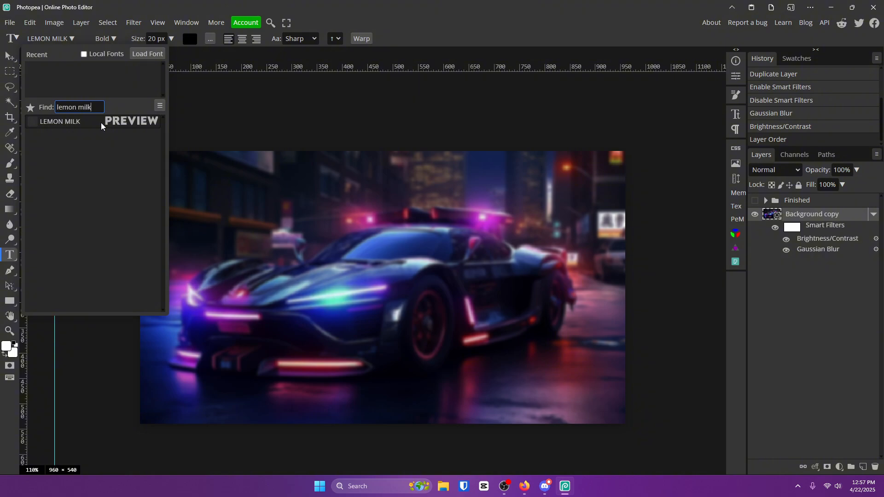
pyautogui.write('ant')
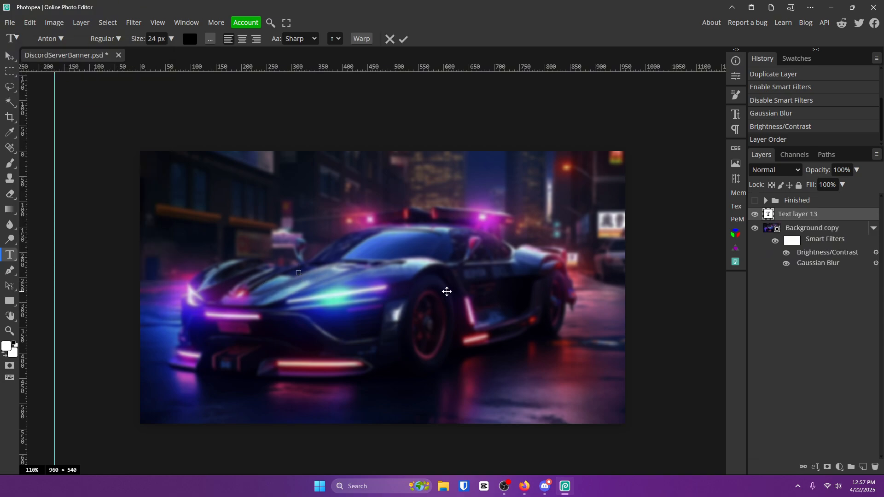
# Type DISCORD on the canvas and commit the text layer
pyautogui.write('DISCORD')
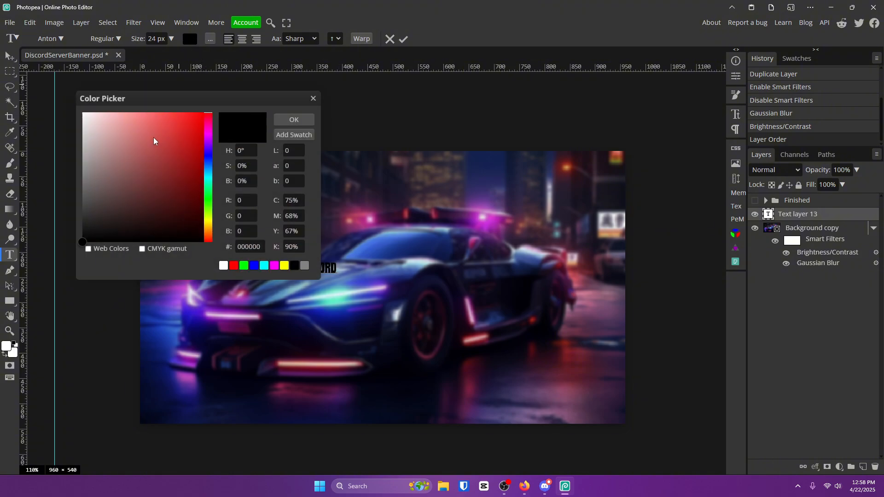
pyautogui.click(293, 119)
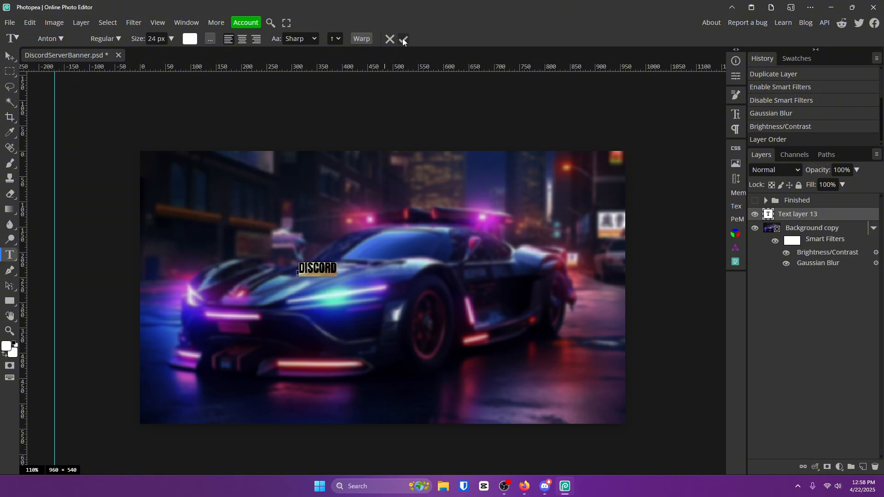
pyautogui.click(402, 39)
pyautogui.write('SERVER BANNER')
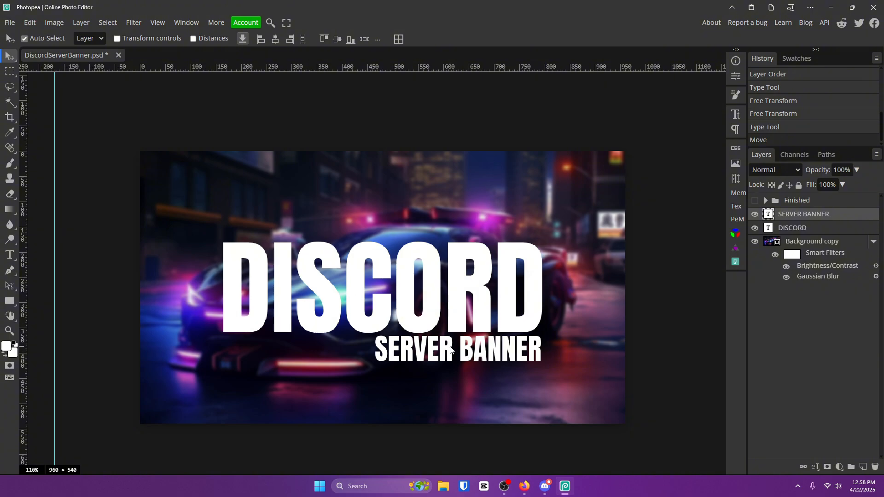
pyautogui.moveTo(472, 354)
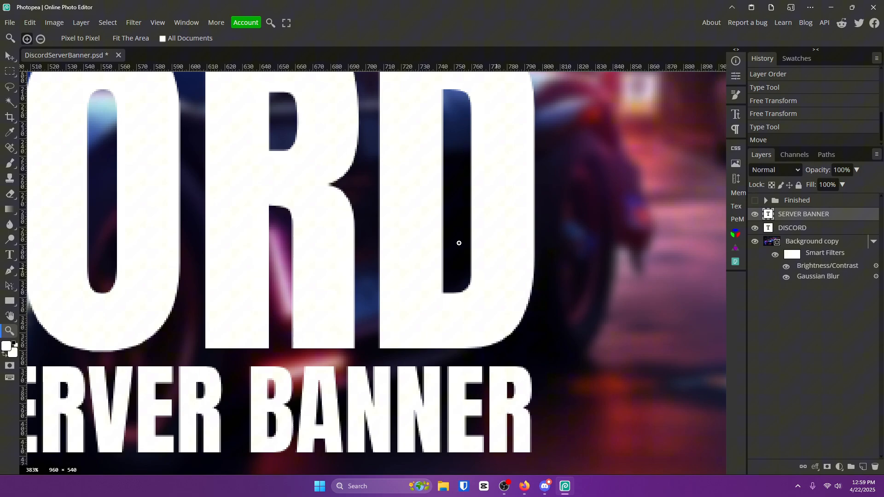
# Zoom in and drag a vertical guide to DISCORD's right edge
pyautogui.click(157, 23)
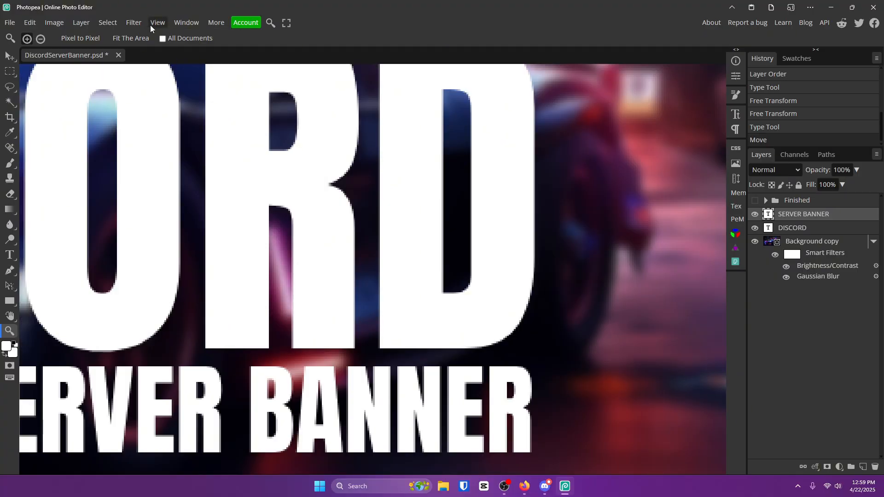
pyautogui.click(157, 23)
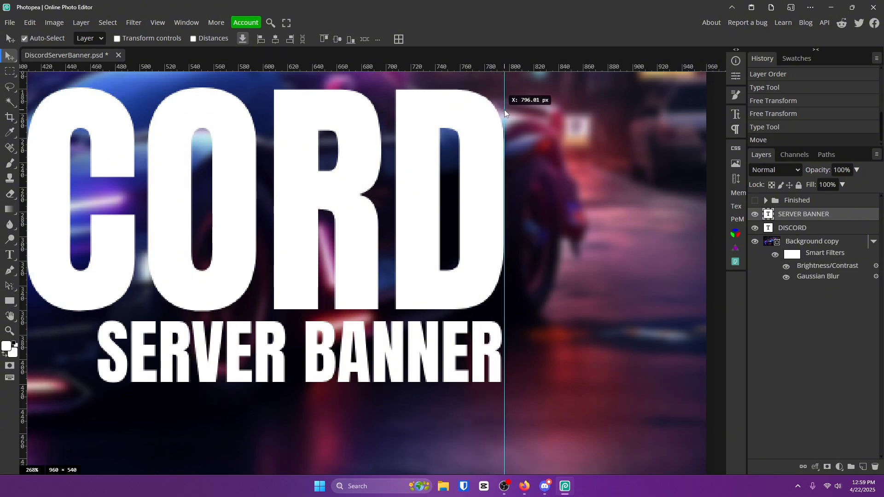
pyautogui.moveTo(501, 73); pyautogui.dragTo(494, 339)
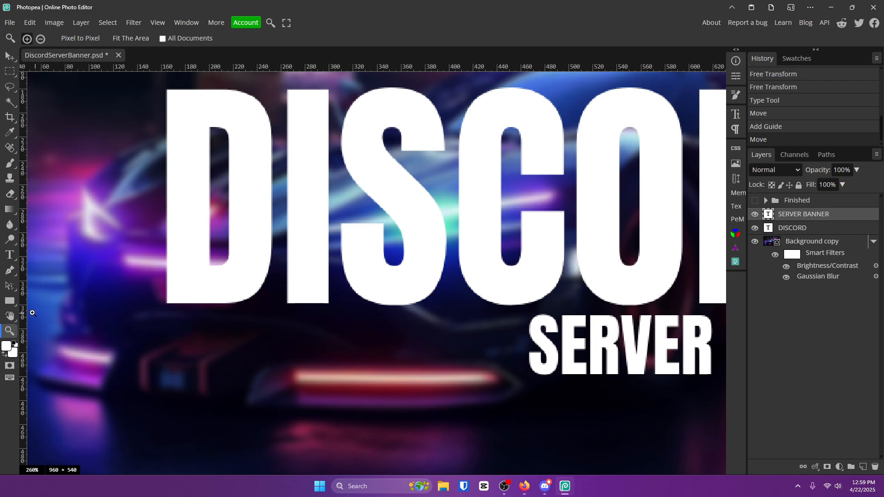
pyautogui.click(10, 301)
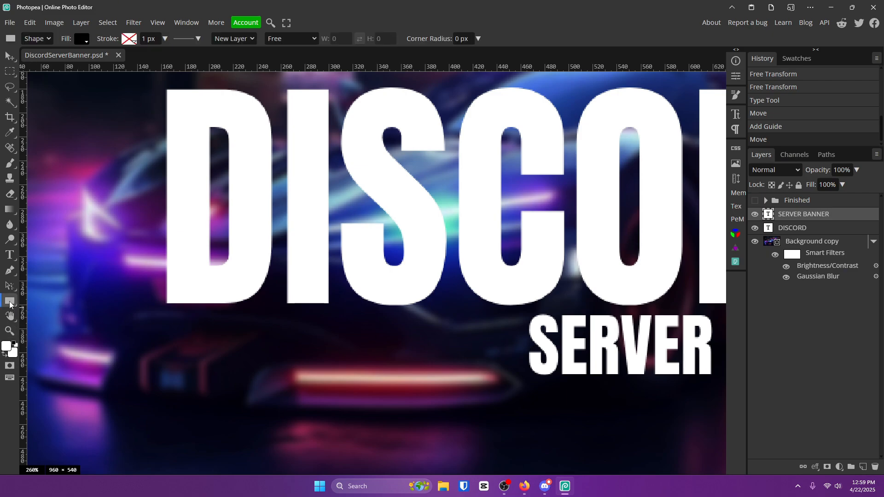
# Draw a thin bar under DISCORD and give it a fa00ff magenta Color Overlay
pyautogui.click(10, 301)
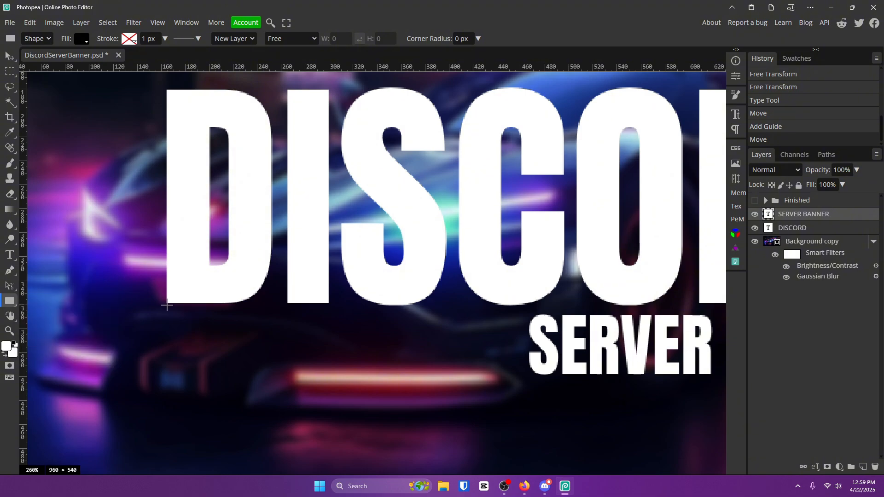
pyautogui.moveTo(166, 306); pyautogui.dragTo(515, 318)
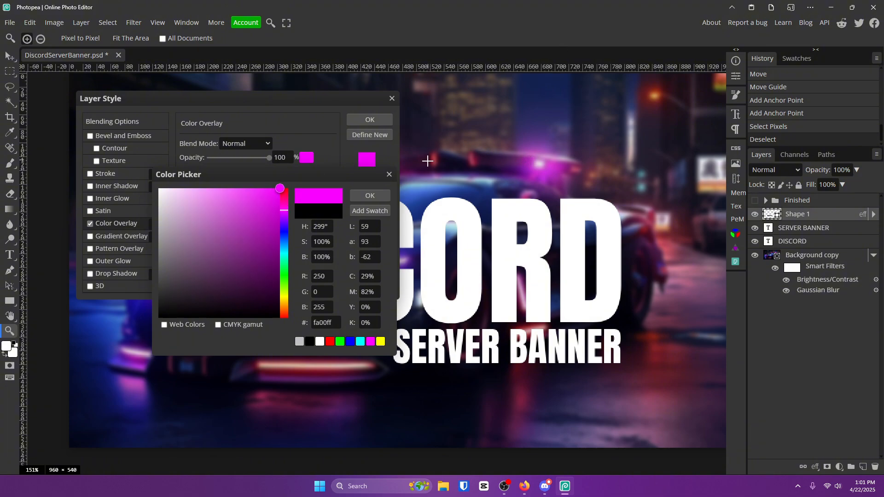
pyautogui.click(369, 195)
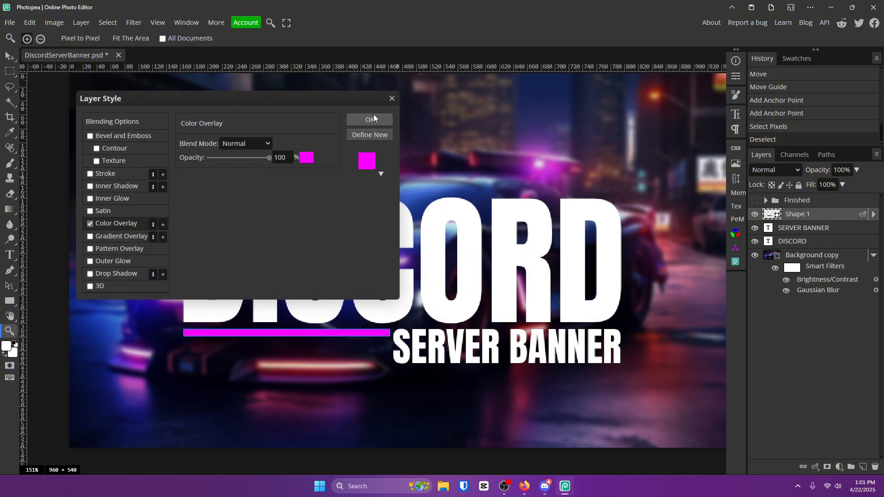
pyautogui.click(369, 119)
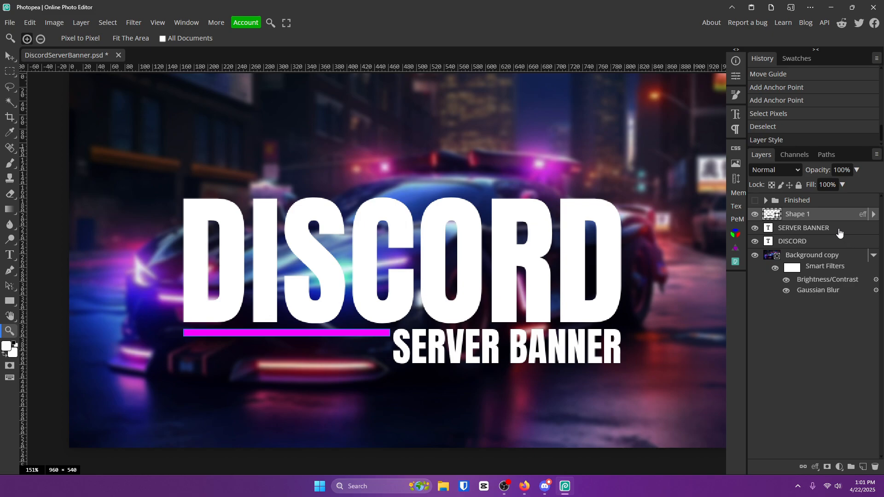
# Add a magenta Color Overlay layer style to the SERVER BANNER layer
pyautogui.click(803, 227)
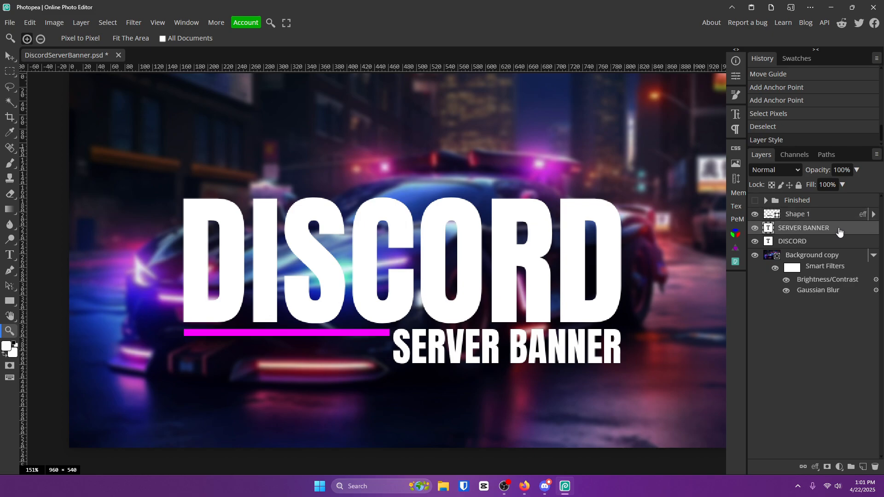
pyautogui.doubleClick(803, 227)
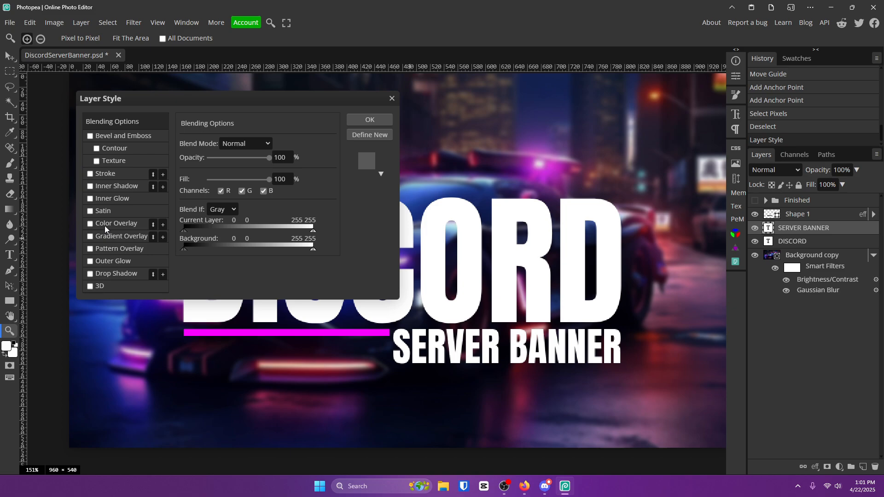
pyautogui.click(90, 224)
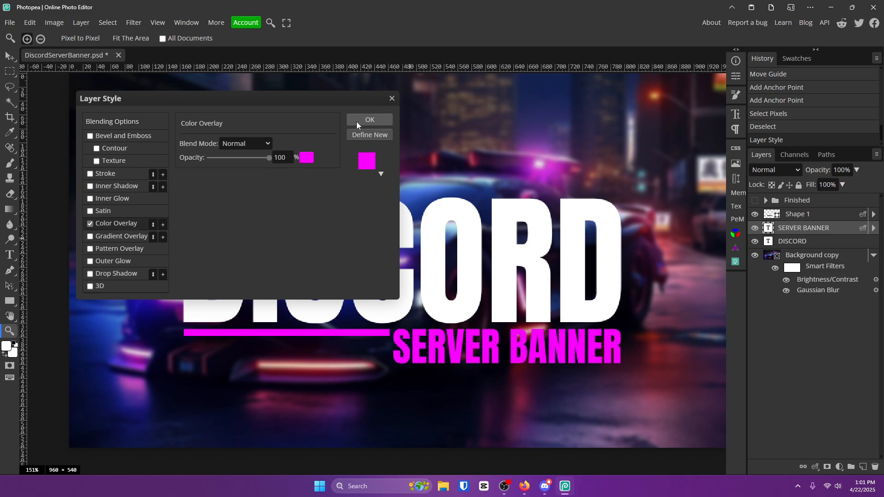
pyautogui.click(369, 120)
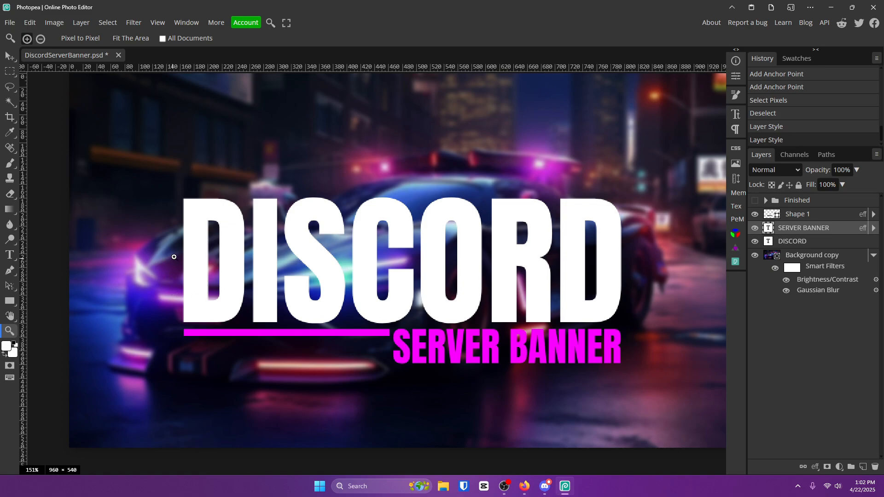
pyautogui.moveTo(642, 269)
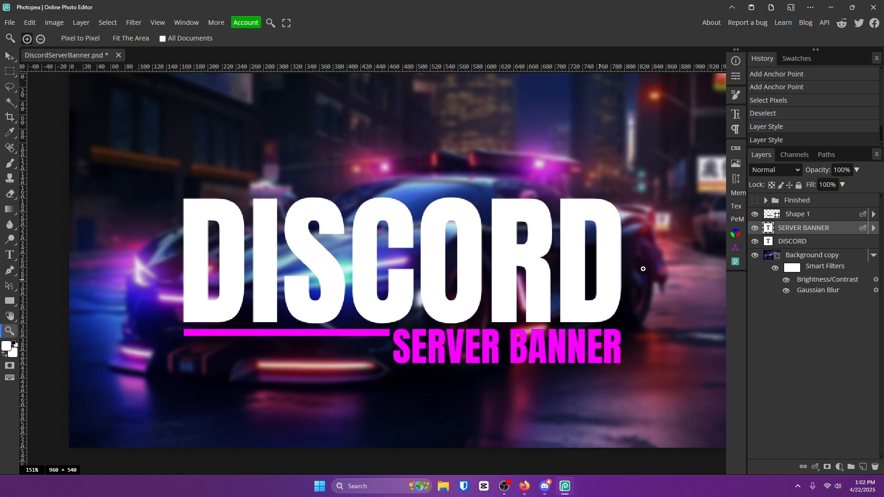
# Rename the bar layer Line, then clip a pen-drawn pale grey wave shape to DISCORD
pyautogui.doubleClick(797, 214)
pyautogui.write('Line')
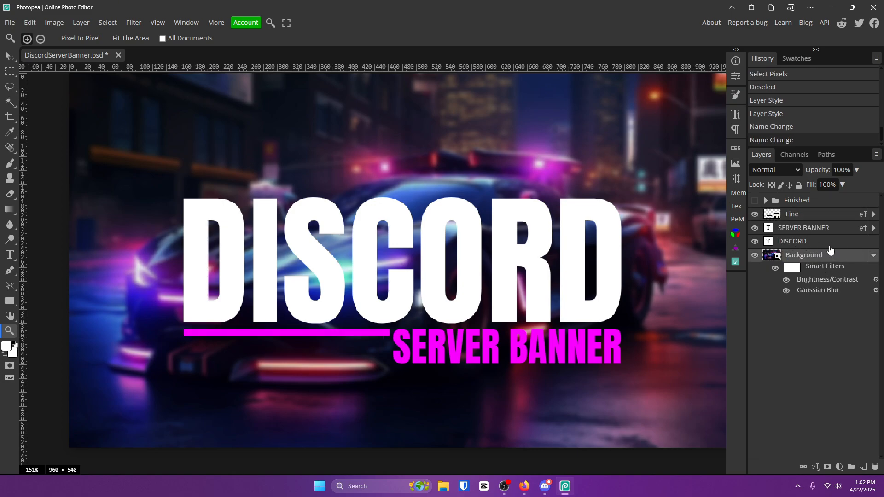
pyautogui.click(792, 241)
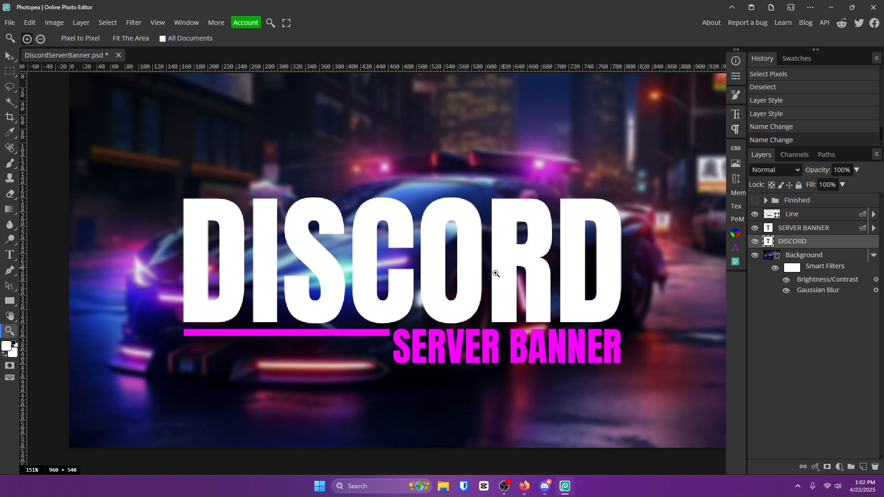
pyautogui.moveTo(13, 275)
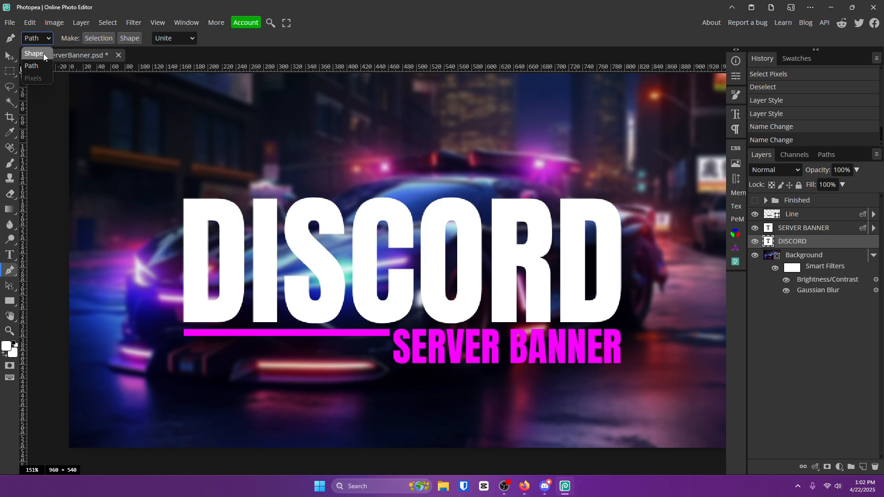
pyautogui.click(82, 38)
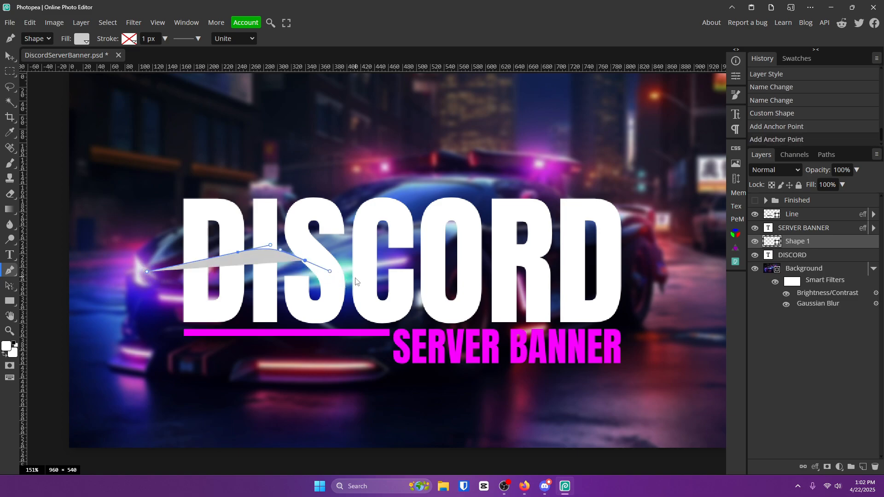
pyautogui.moveTo(330, 260); pyautogui.dragTo(331, 269)
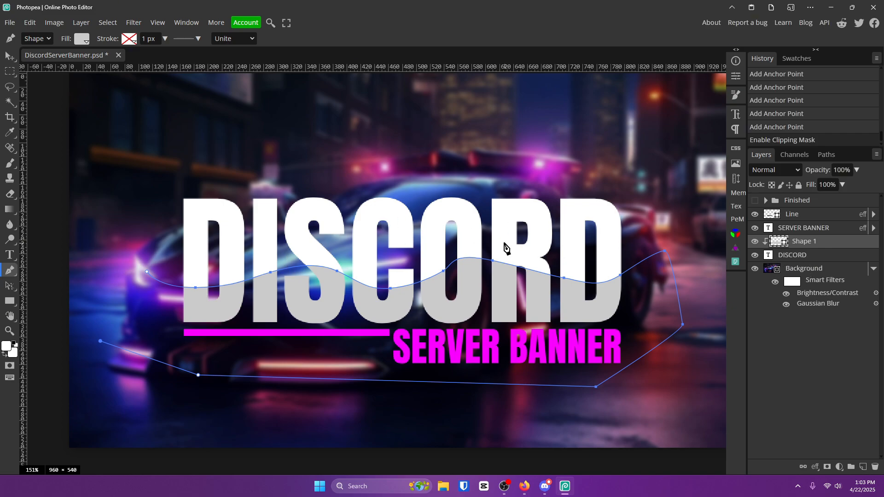
pyautogui.click(792, 255)
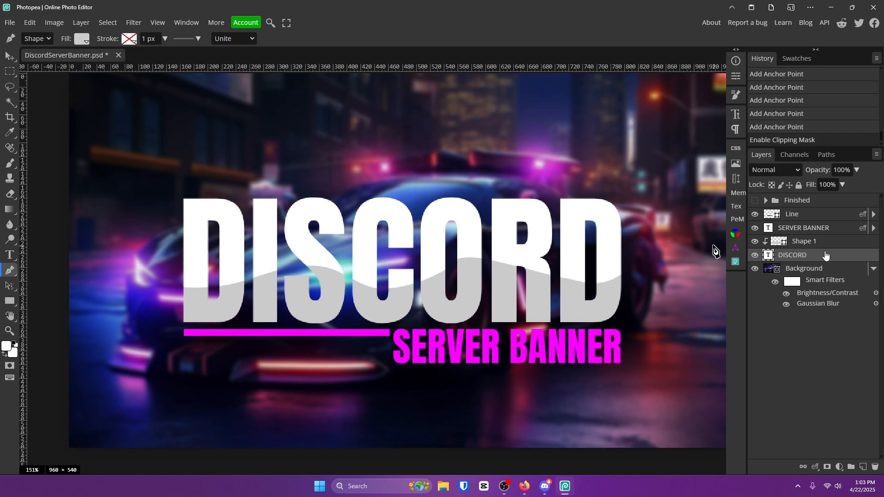
pyautogui.moveTo(687, 275)
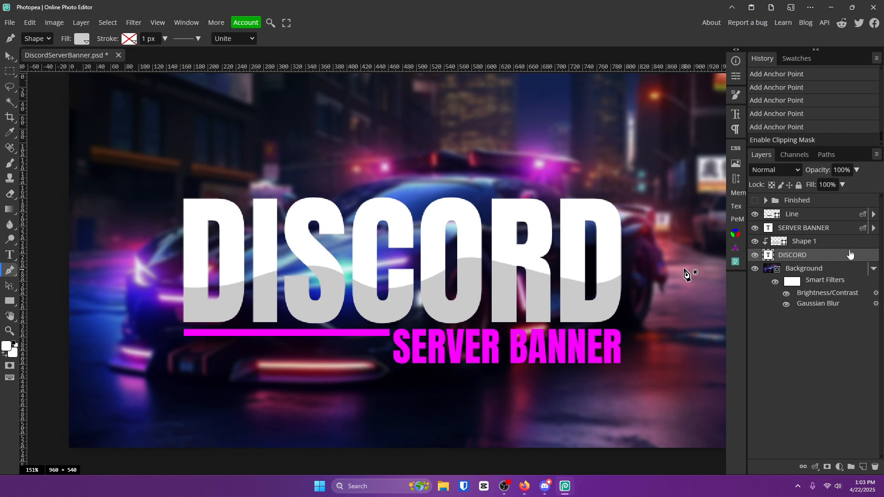
pyautogui.moveTo(856, 184); pyautogui.dragTo(840, 184)
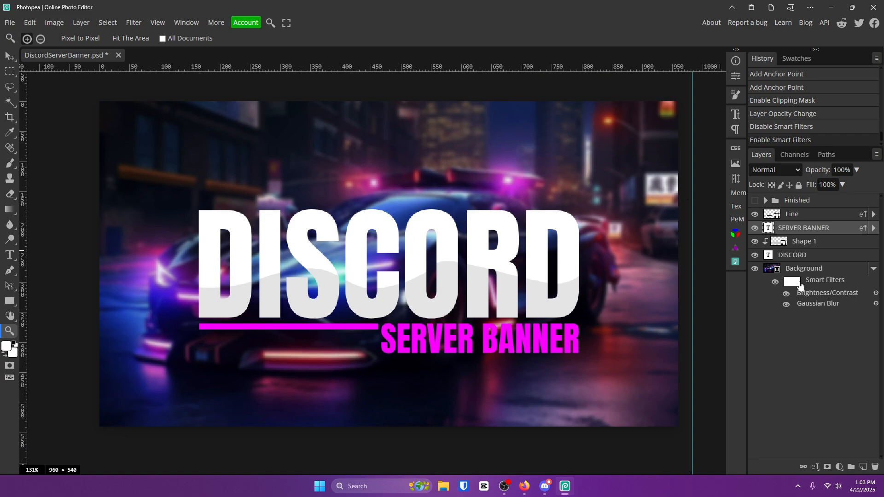
# Draw a rectangle covering the entire canvas and remove its fill
pyautogui.moveTo(150, 148); pyautogui.dragTo(344, 202)
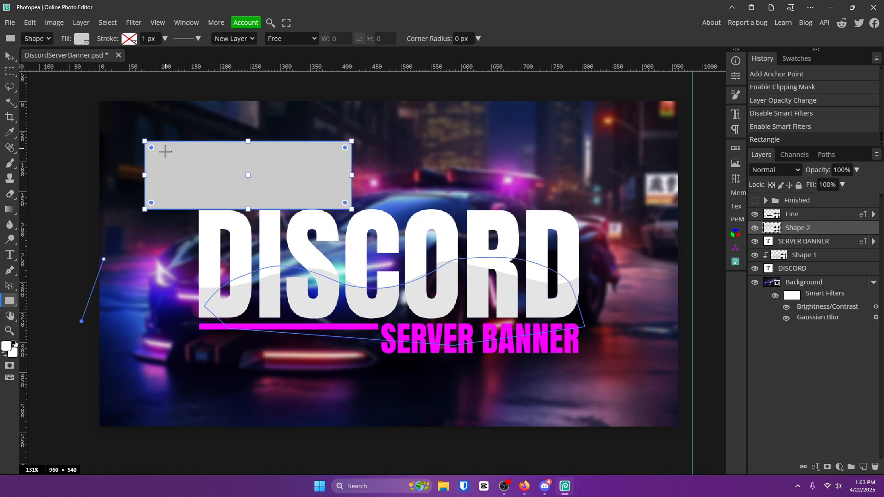
pyautogui.moveTo(144, 141); pyautogui.dragTo(109, 111)
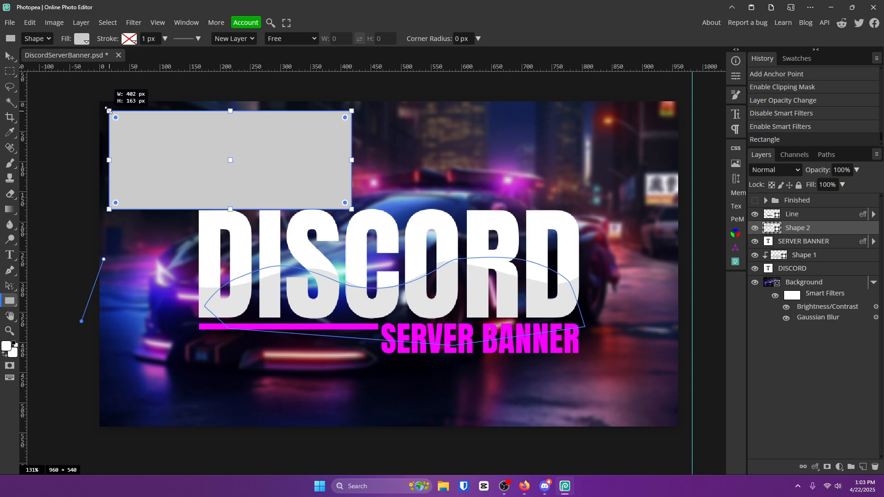
pyautogui.moveTo(351, 203); pyautogui.dragTo(648, 385)
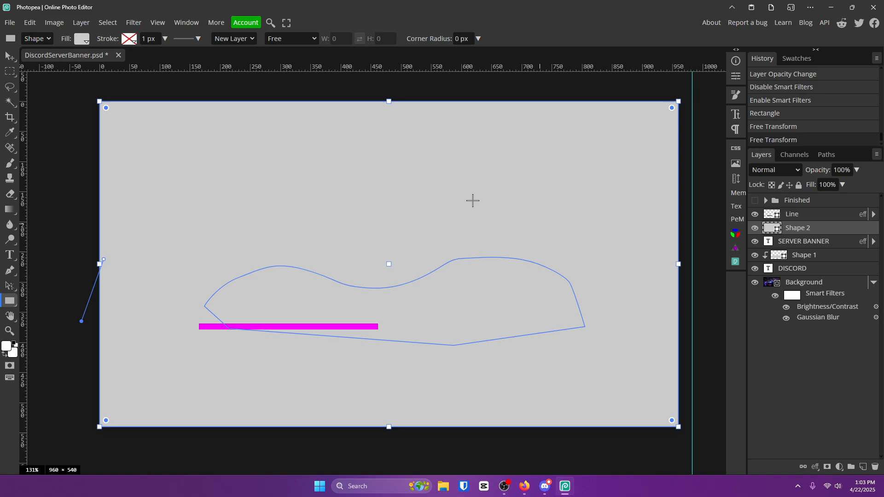
pyautogui.click(81, 38)
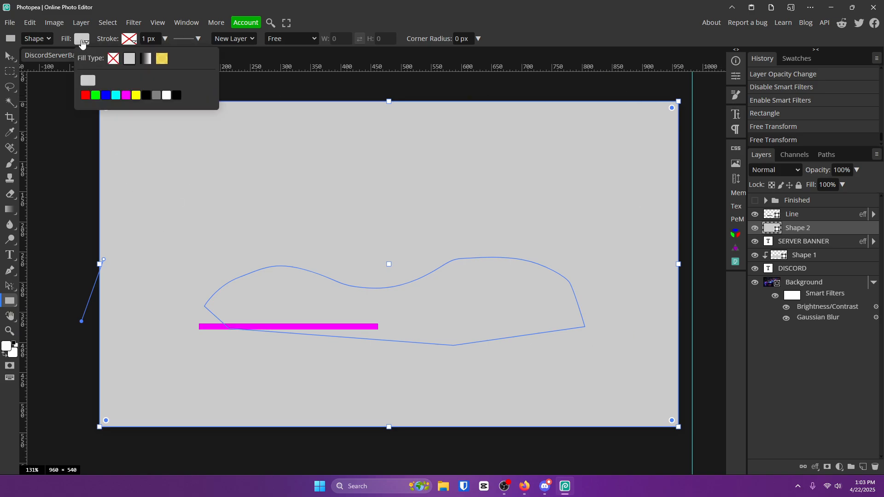
pyautogui.click(113, 58)
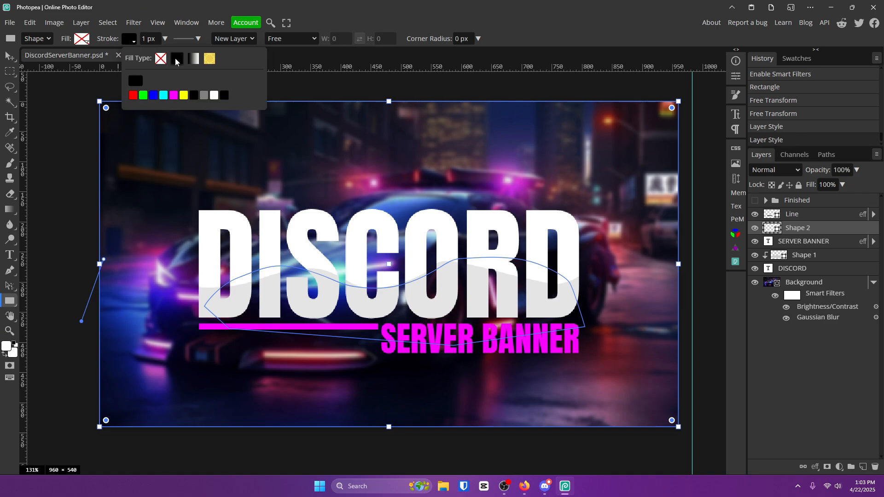
# Give the frame a white 36 px outline and change the layer's blend mode
pyautogui.click(213, 94)
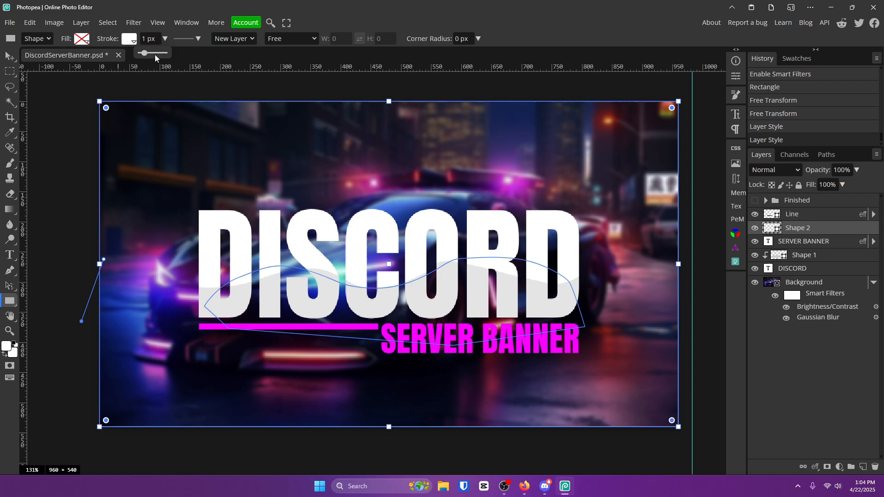
pyautogui.moveTo(144, 52); pyautogui.dragTo(156, 53)
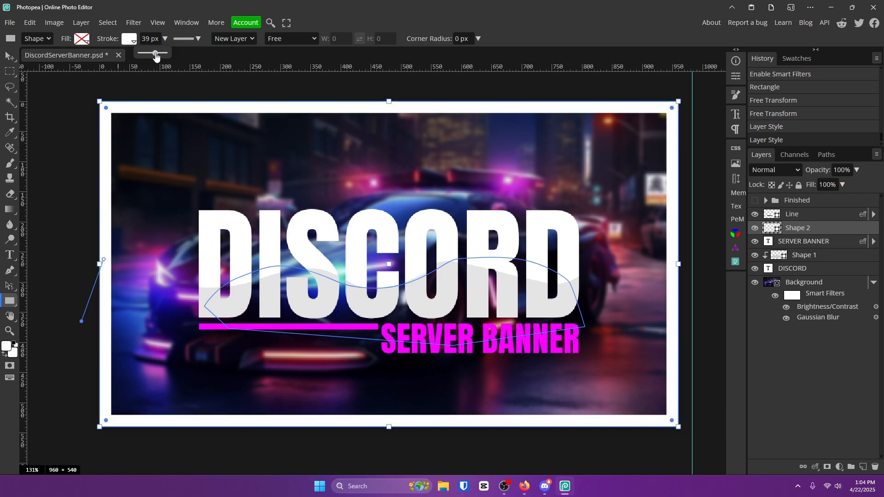
pyautogui.moveTo(155, 53); pyautogui.dragTo(151, 52)
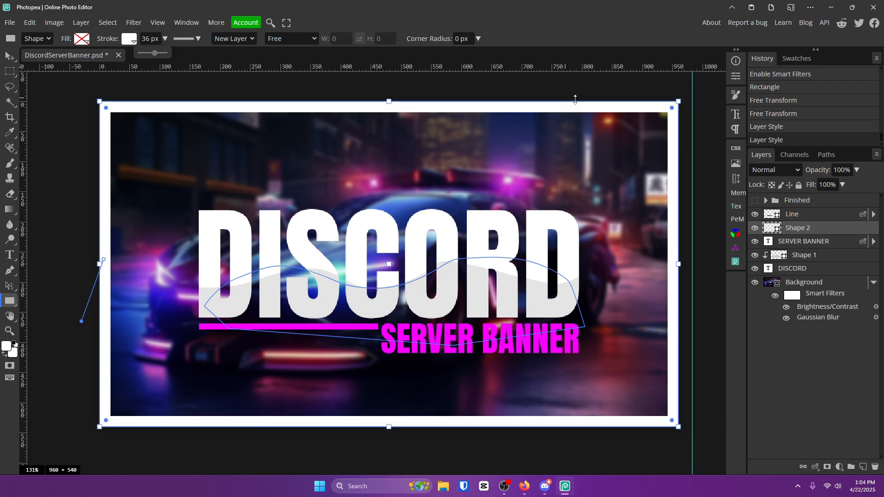
pyautogui.click(775, 170)
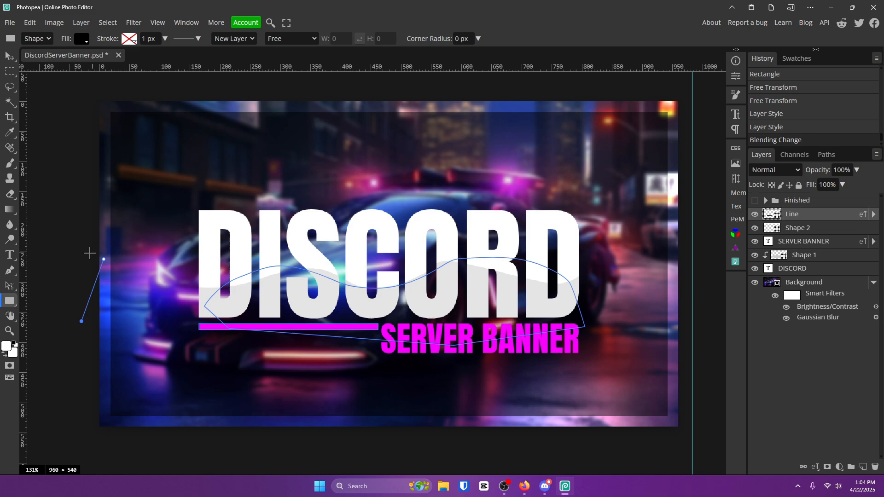
pyautogui.moveTo(15, 295)
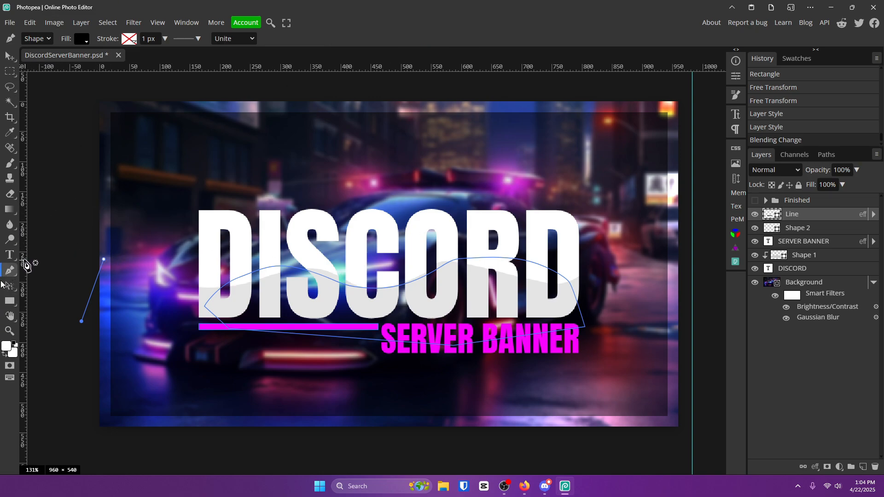
# Convert the drawn pen path into a selection with Make Selection
pyautogui.rightClick(80, 178)
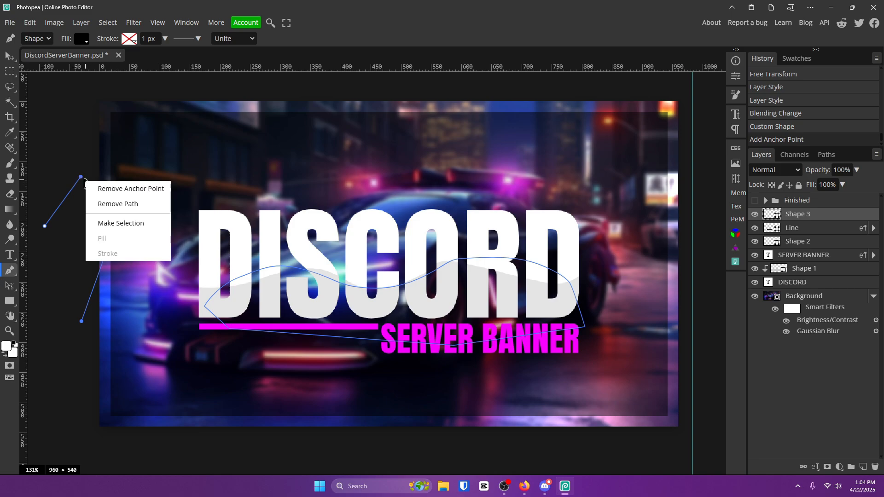
pyautogui.click(120, 222)
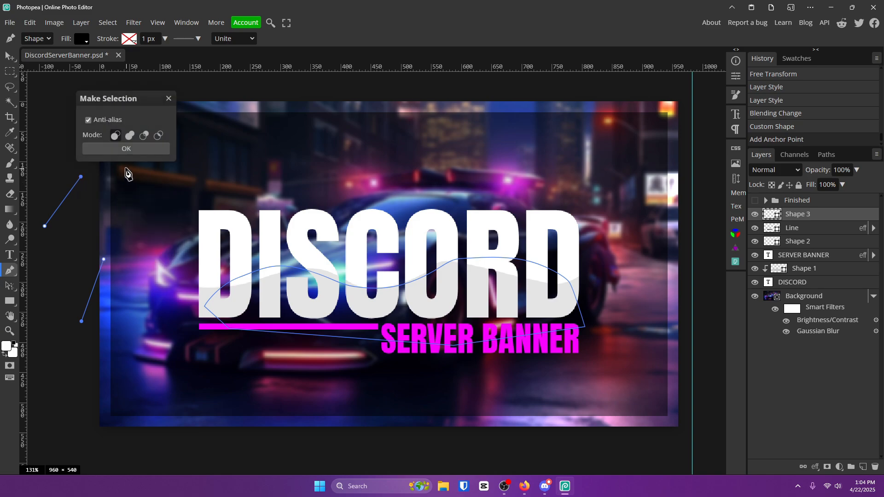
pyautogui.click(125, 148)
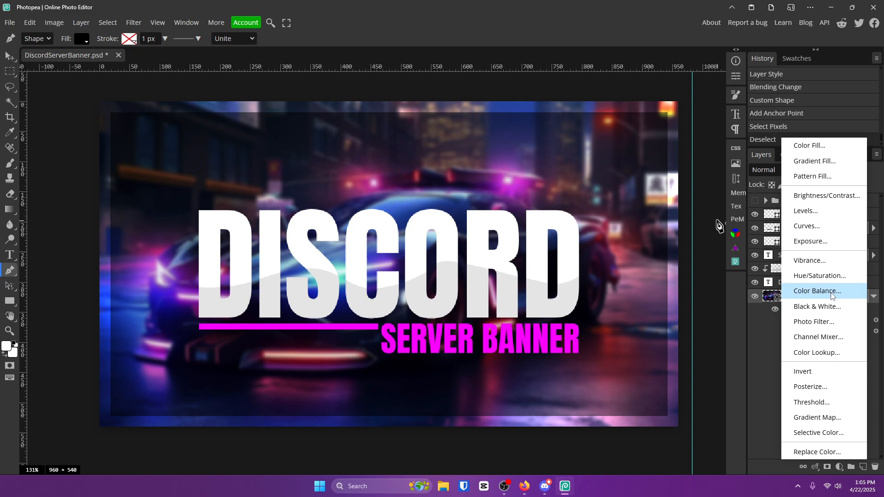
# Add a Color Balance adjustment and enter 98 as a shadow balance value
pyautogui.click(816, 291)
pyautogui.write('-75')
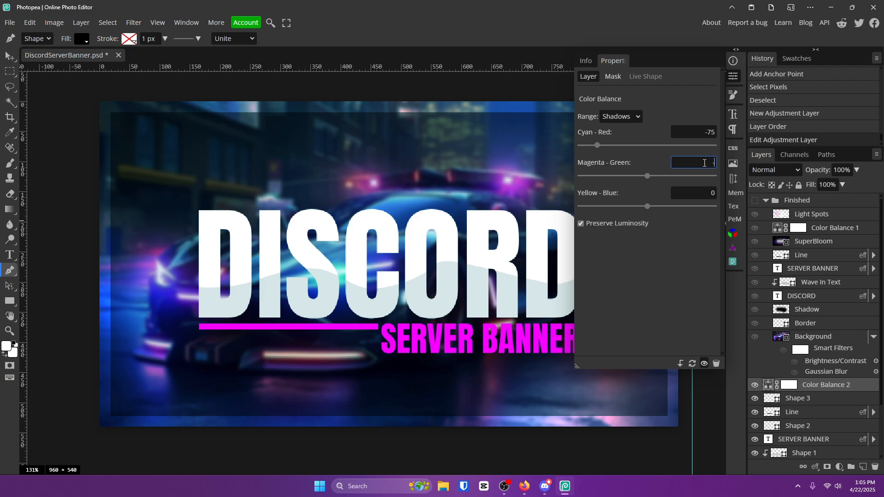
pyautogui.write('98')
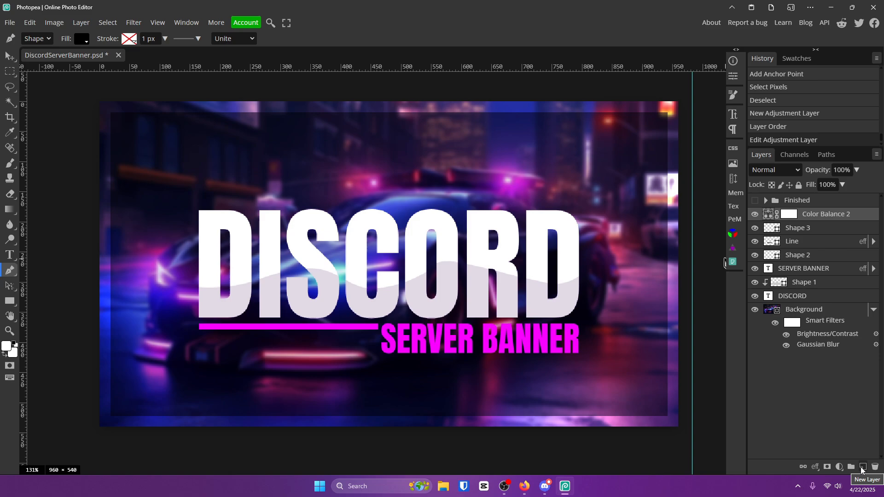
# Paint soft white light spots around the title on a new empty layer
pyautogui.click(862, 467)
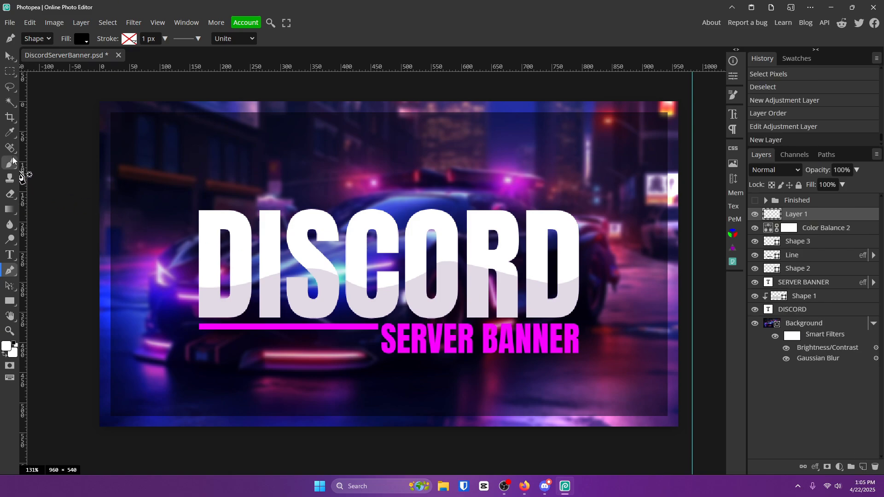
pyautogui.click(9, 162)
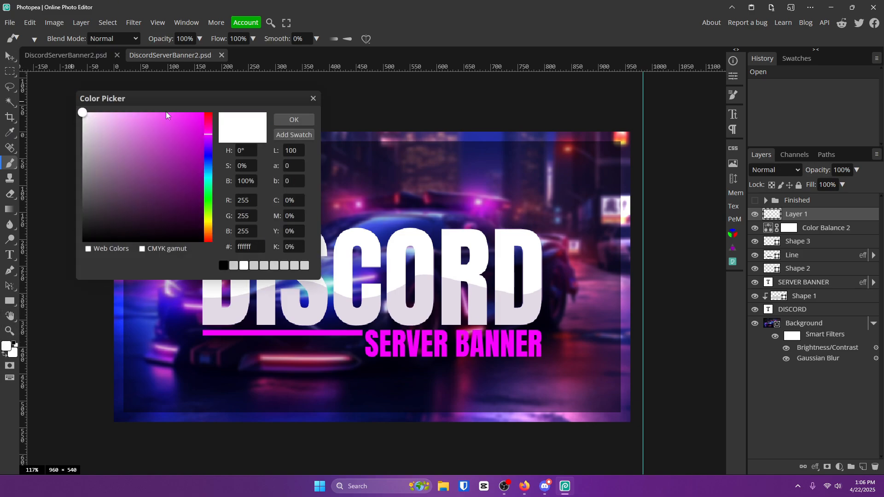
pyautogui.click(293, 119)
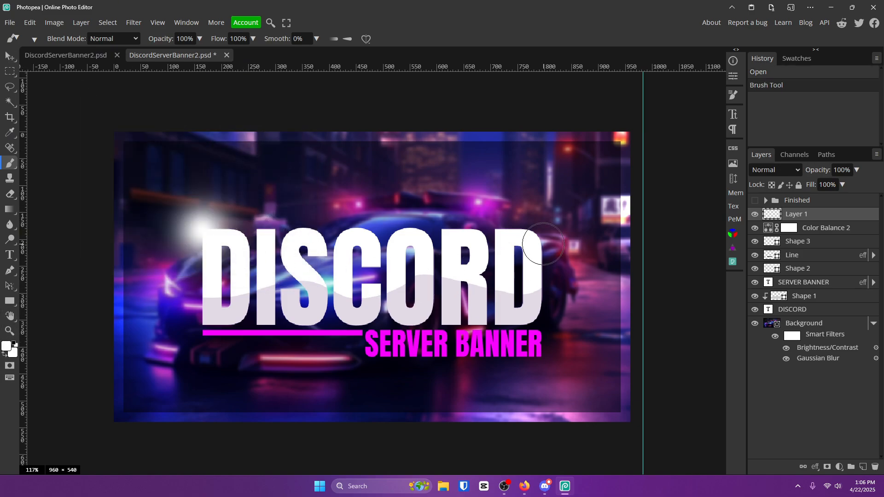
pyautogui.moveTo(544, 248); pyautogui.dragTo(553, 365)
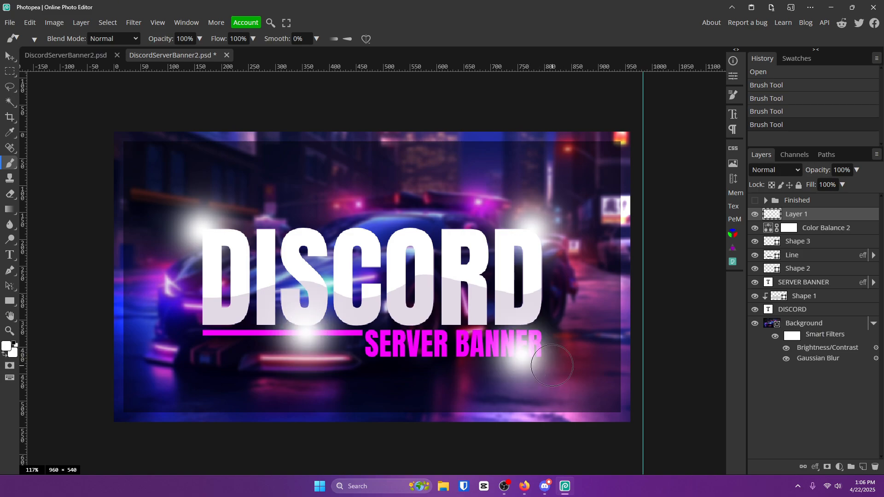
pyautogui.moveTo(553, 365); pyautogui.dragTo(454, 274)
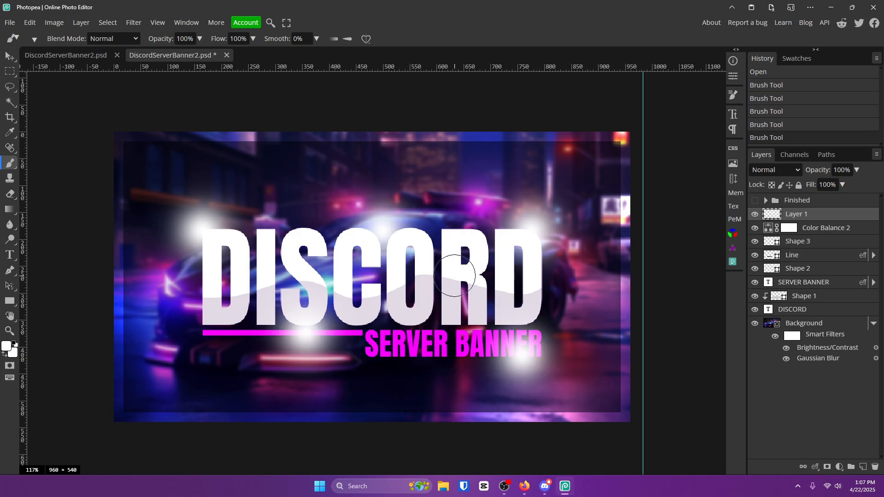
# Switch the light spots layer's blend mode to Overlay
pyautogui.click(775, 170)
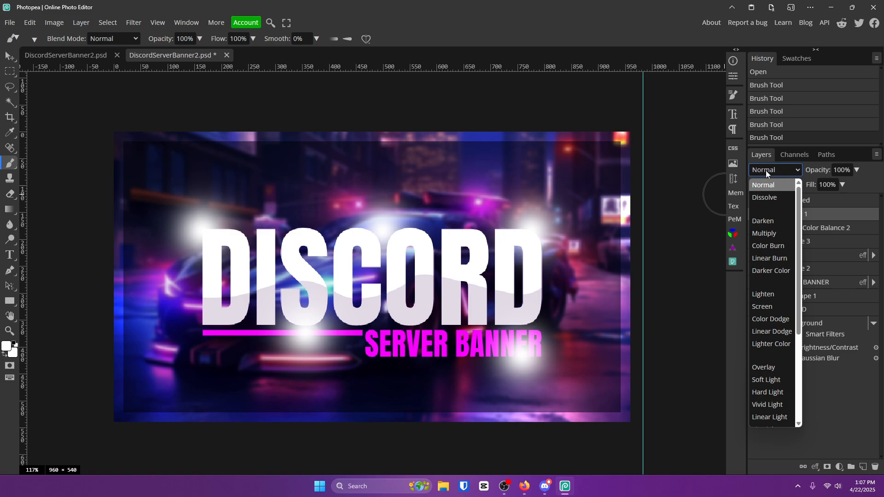
pyautogui.click(761, 306)
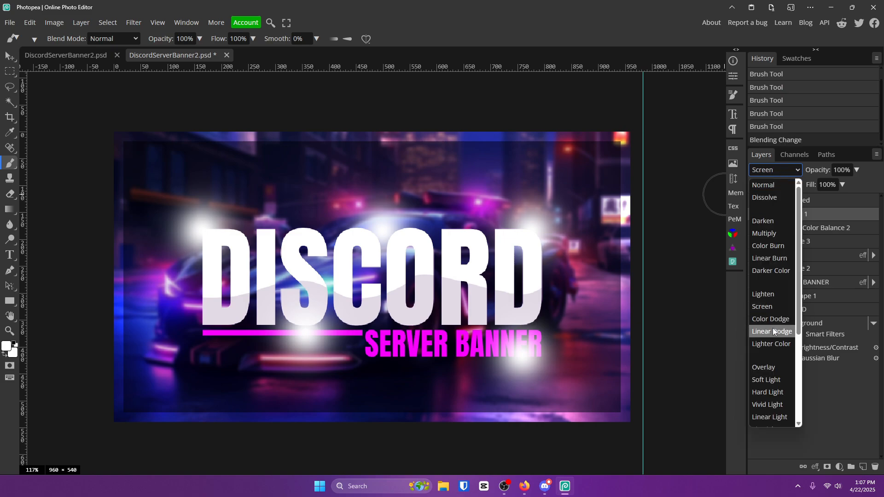
pyautogui.click(763, 367)
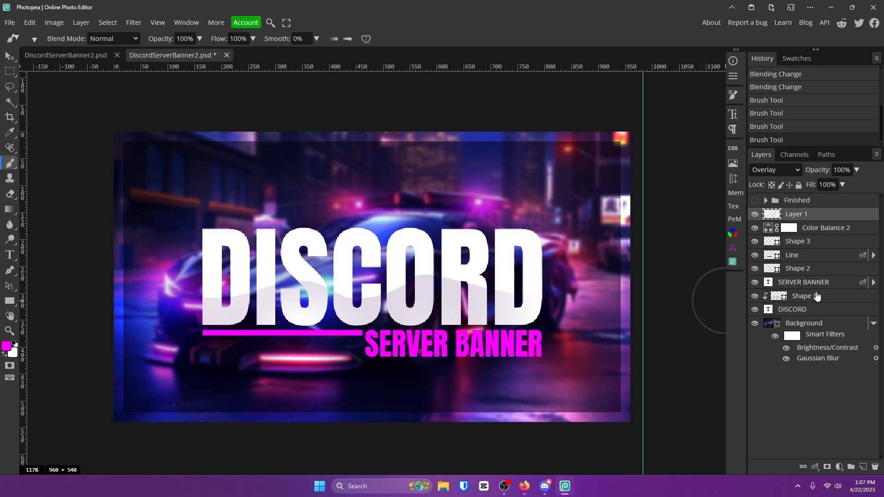
# Add a Drop Shadow at about 52% opacity to the DISCORD text layer
pyautogui.doubleClick(792, 309)
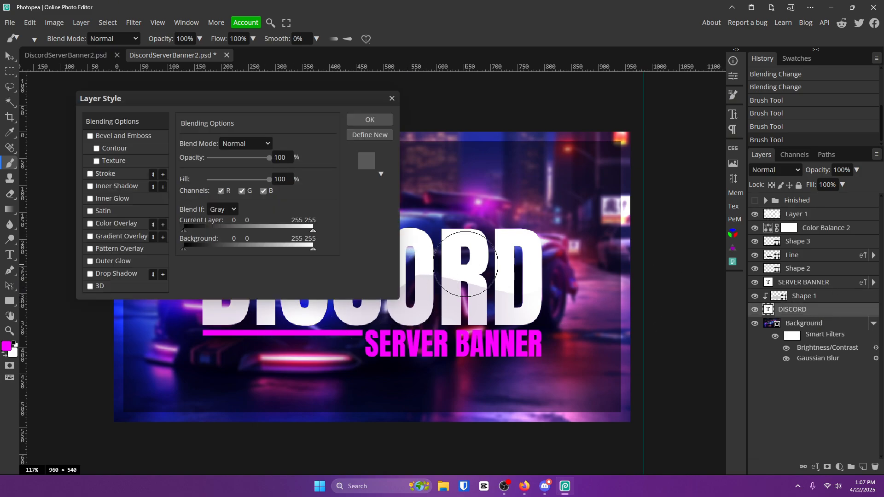
pyautogui.click(90, 274)
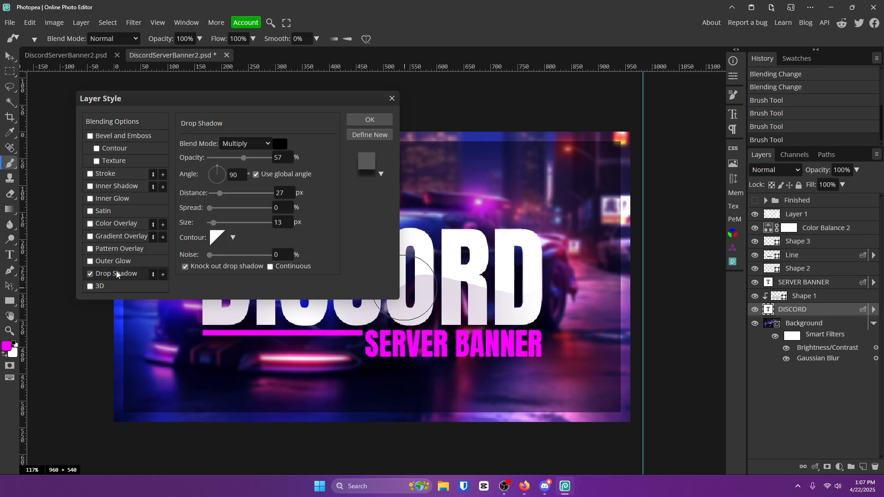
pyautogui.click(235, 174)
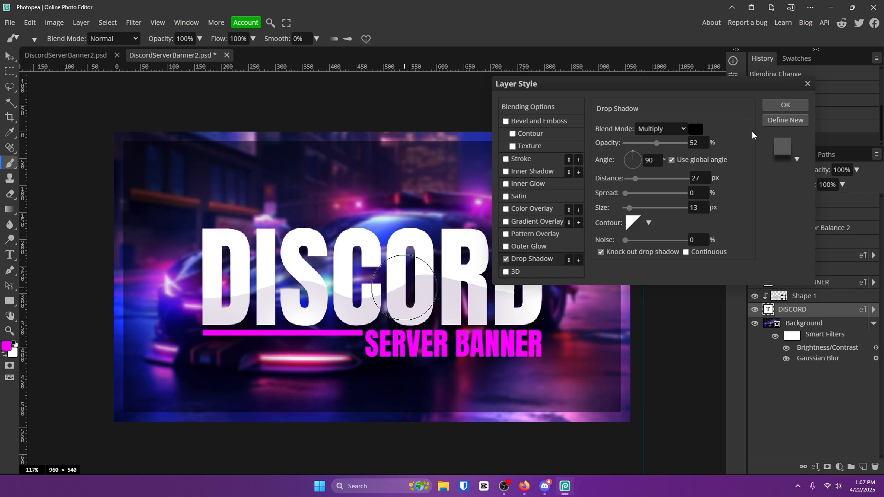
pyautogui.click(528, 106)
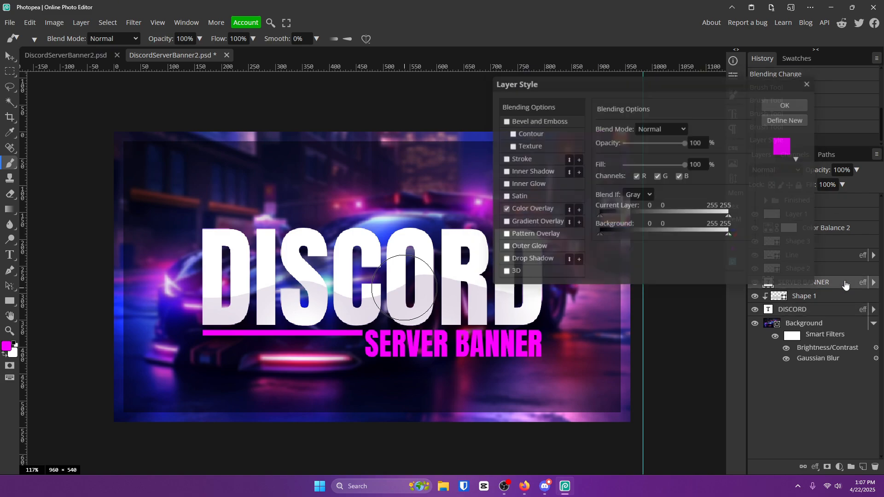
pyautogui.click(784, 106)
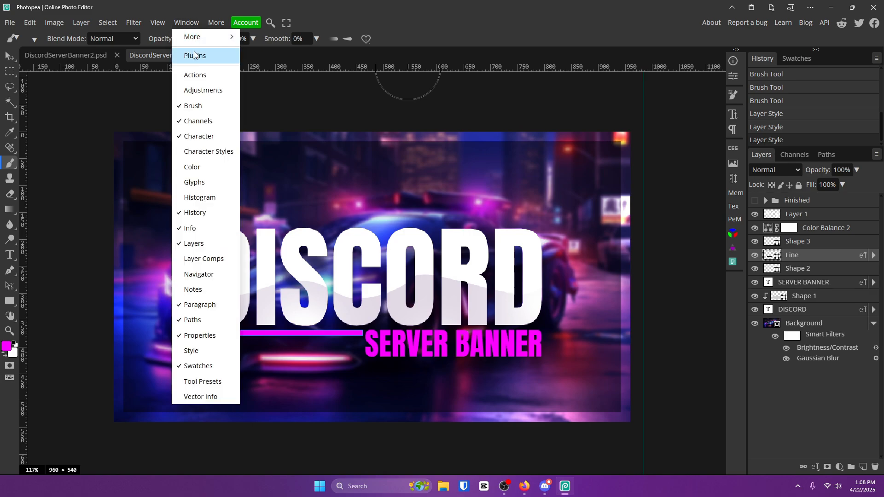
# Run the SuperBloom plugin, add its result, and set that layer to 61% opacity
pyautogui.click(195, 55)
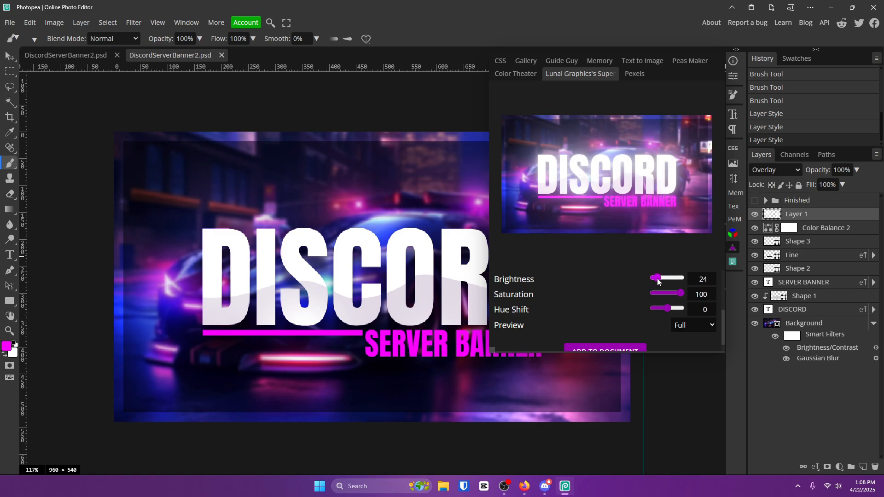
pyautogui.click(603, 349)
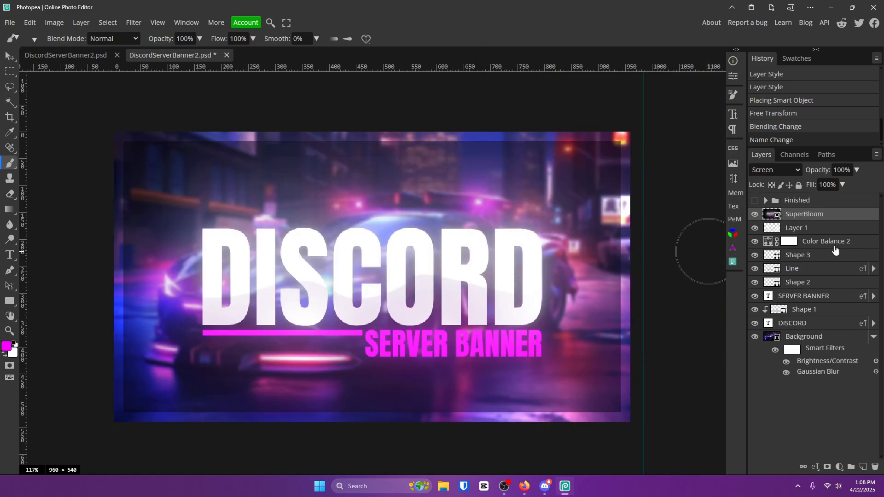
pyautogui.moveTo(857, 185); pyautogui.dragTo(840, 186)
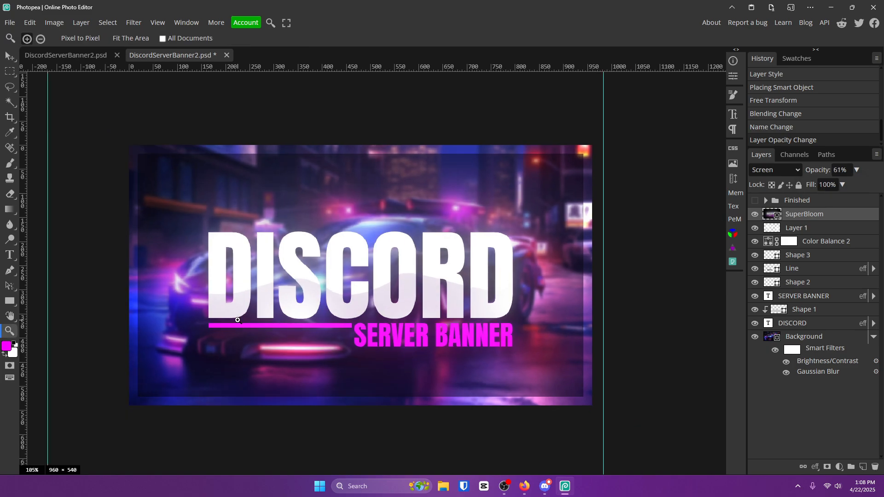
pyautogui.moveTo(311, 286)
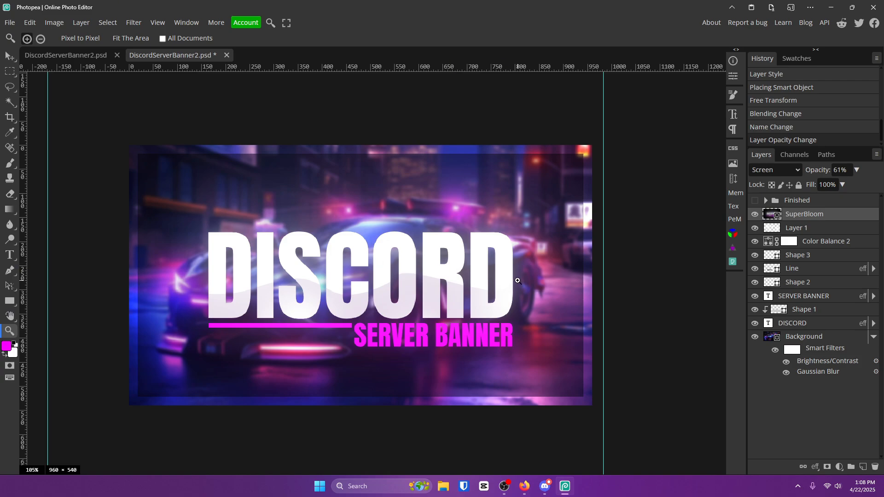
# Export the banner as a 960×540 JPG at 100% quality
pyautogui.click(9, 23)
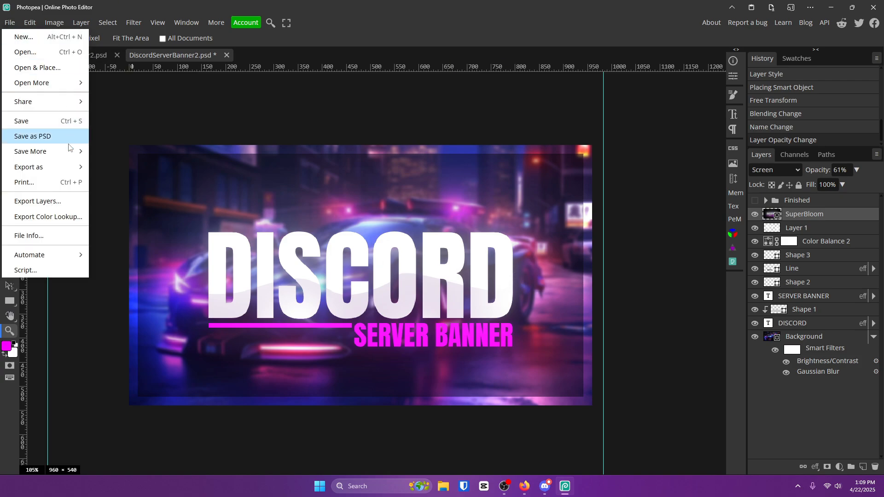
pyautogui.click(28, 167)
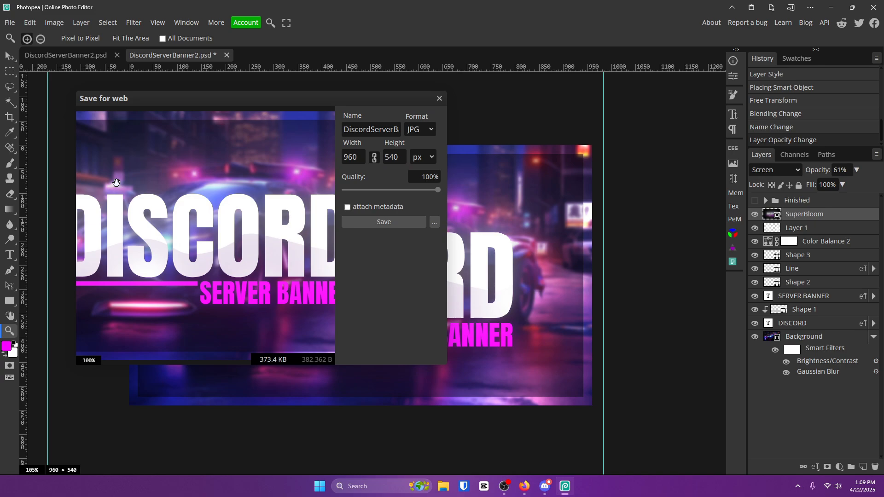
pyautogui.moveTo(615, 153)
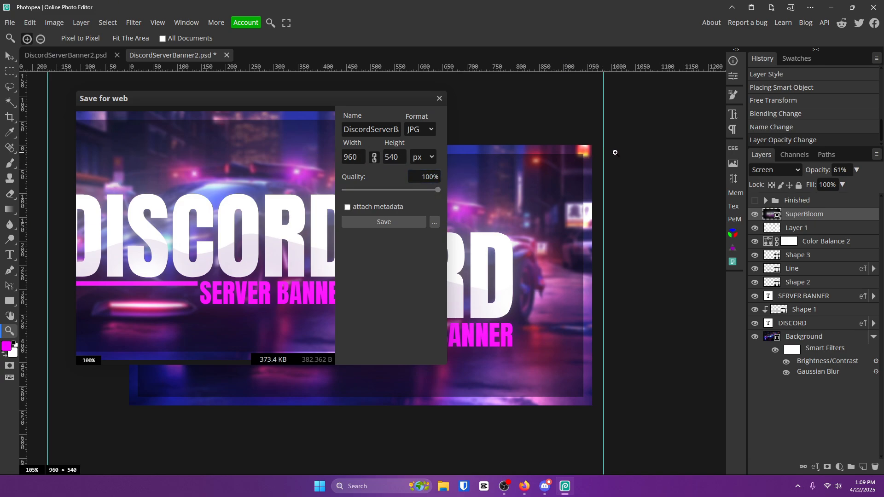
pyautogui.click(384, 222)
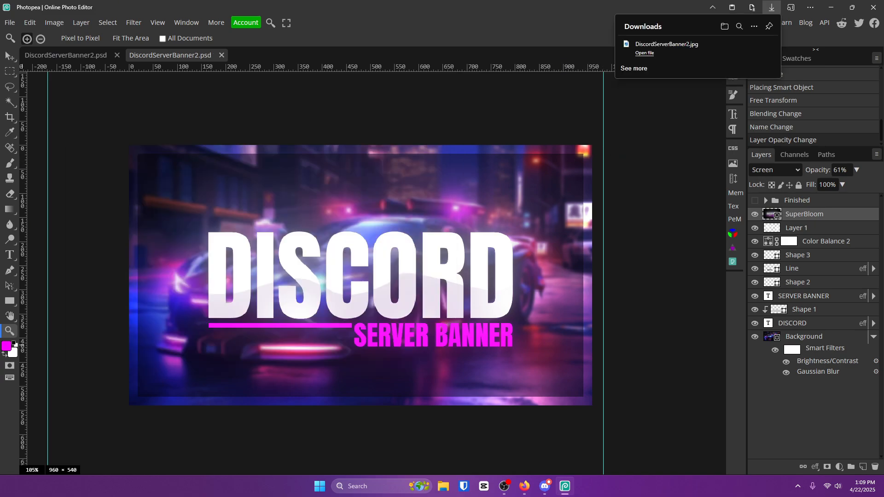